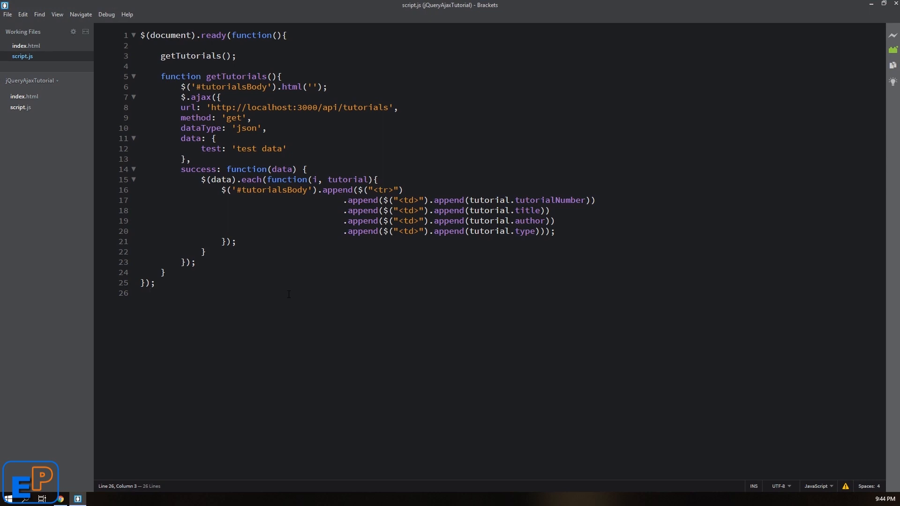
- Show the localhost:3000/api/tutorials JSON response listing the single First Tutorial on jQuery
left_click(151, 293)
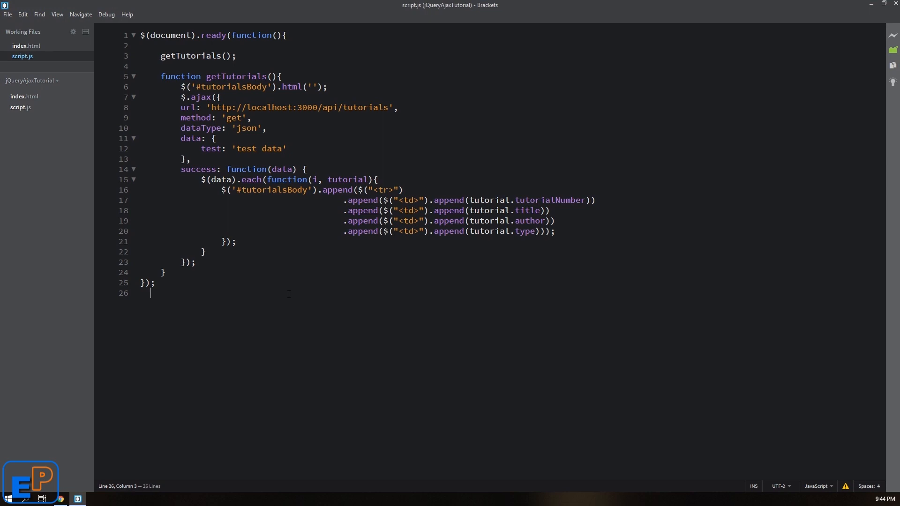
double_click(233, 118)
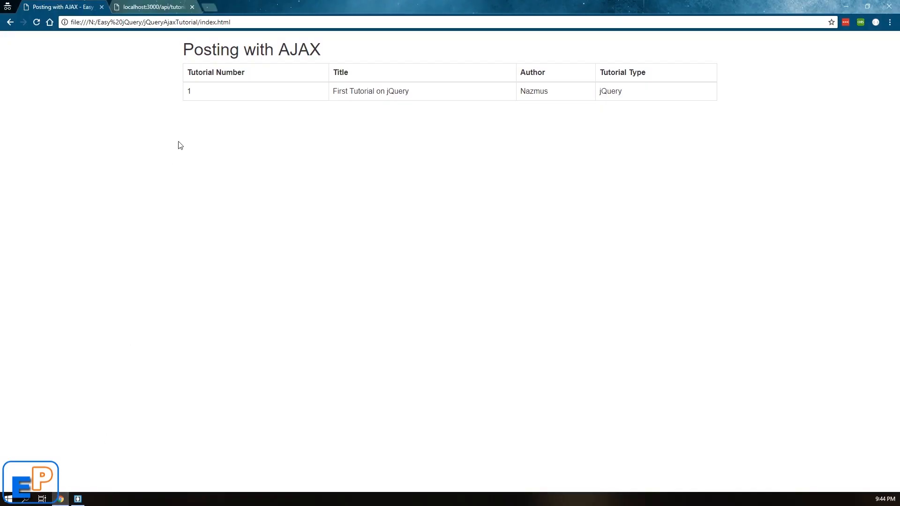
left_click(152, 7)
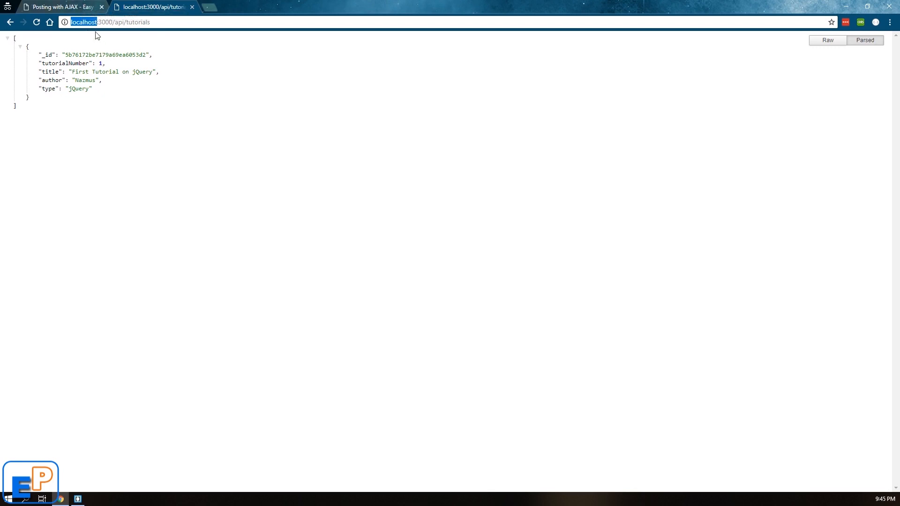
mouse_move(63, 6)
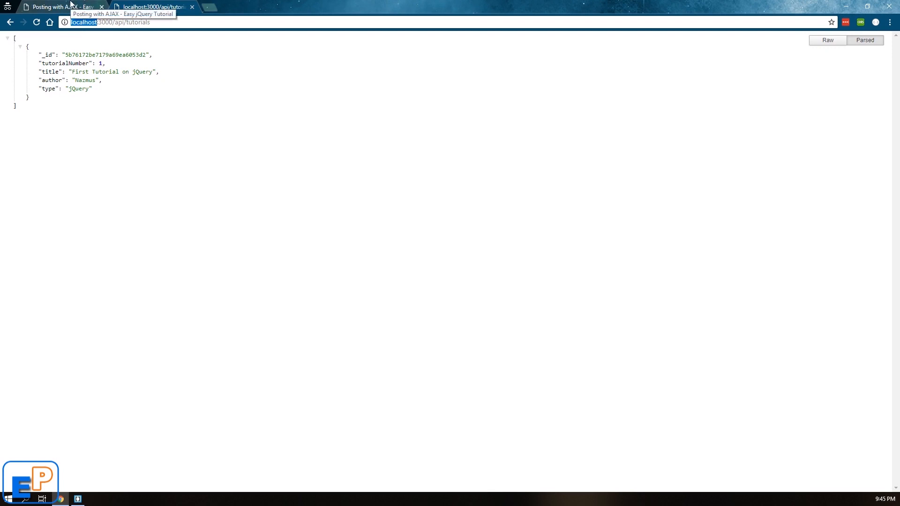
mouse_move(79, 48)
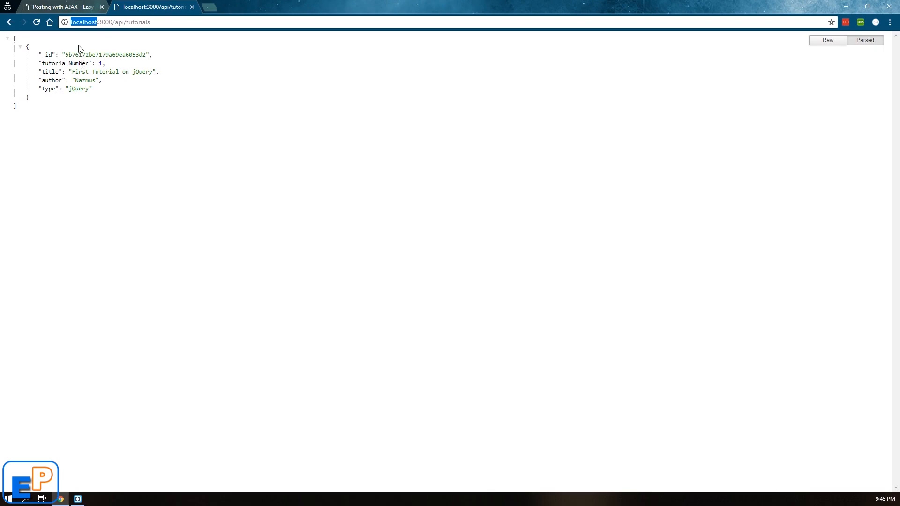
left_click(77, 499)
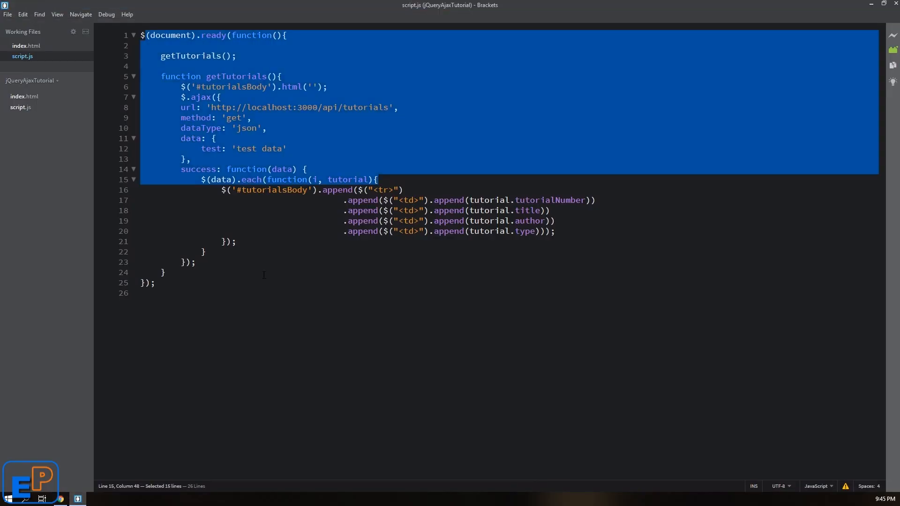
left_click(164, 272)
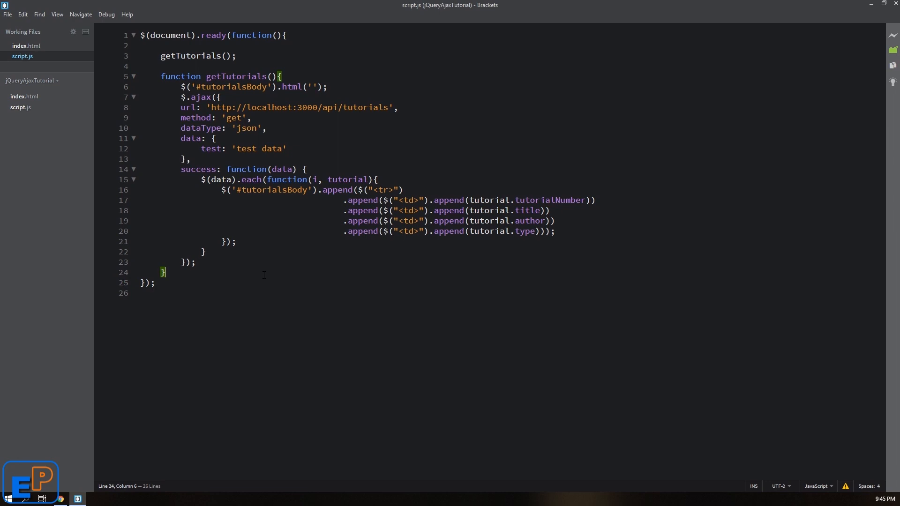
mouse_move(42, 68)
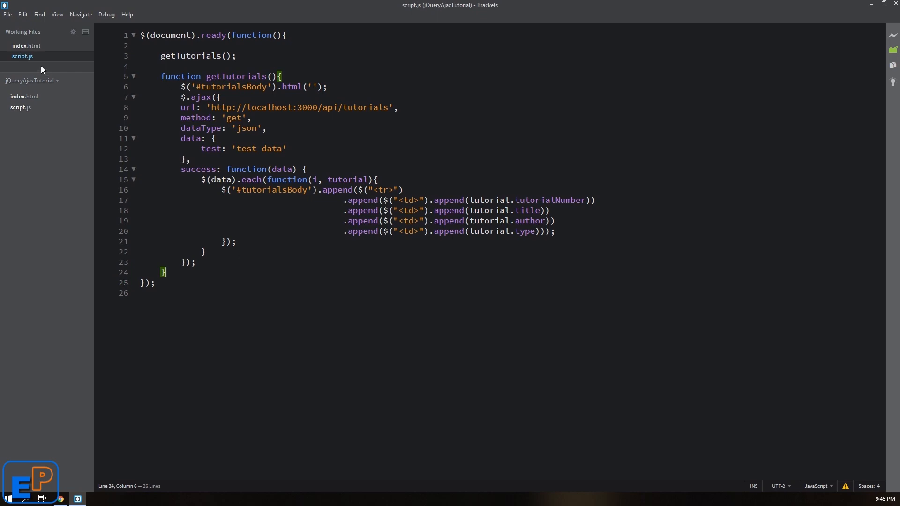
left_click(26, 45)
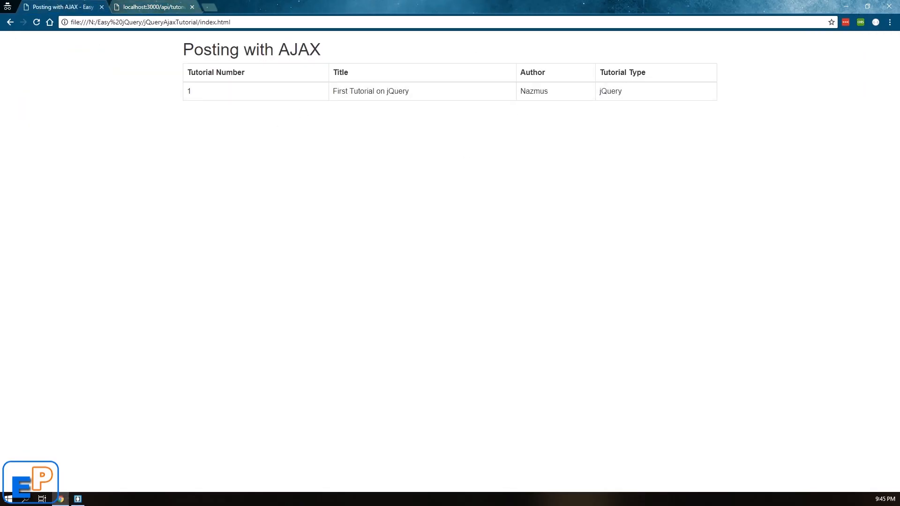
left_click(77, 499)
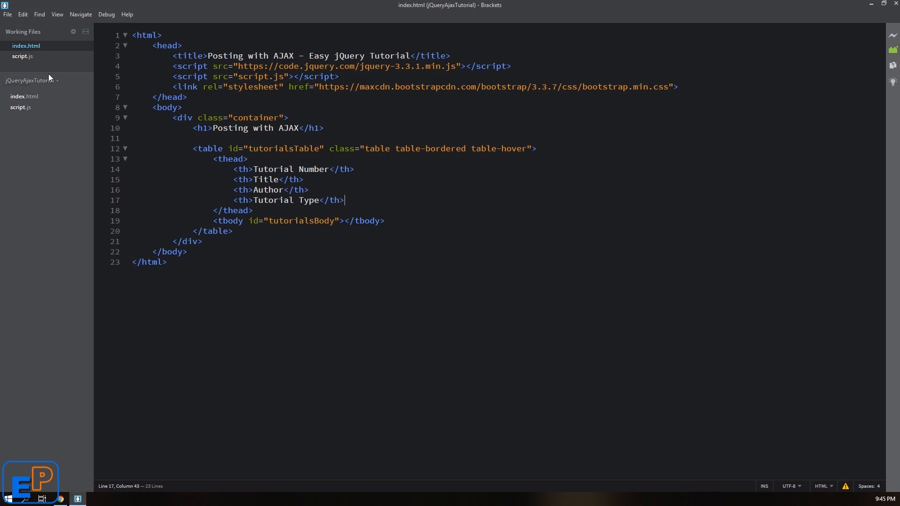
left_click(22, 56)
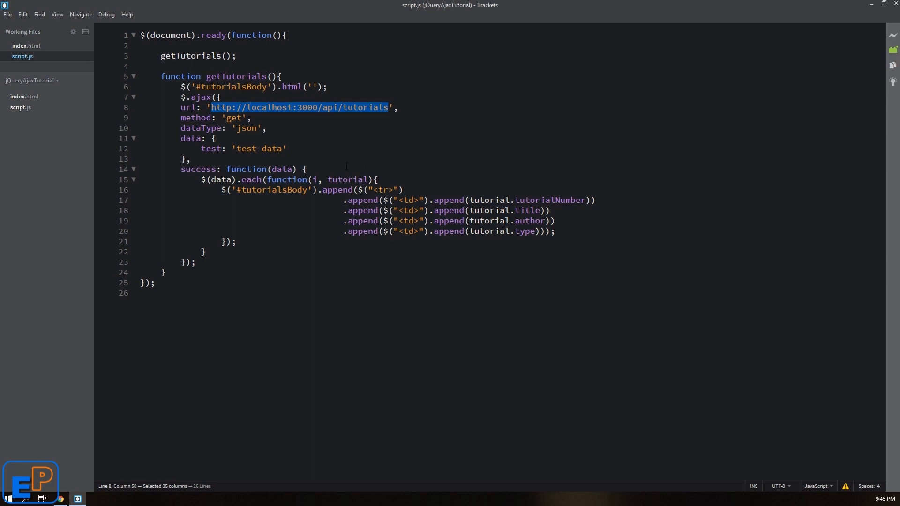
left_click(189, 139)
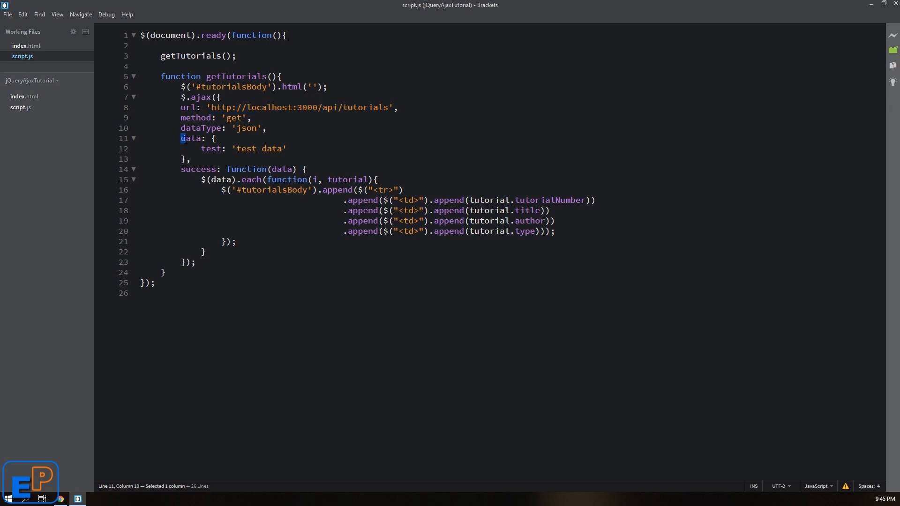
left_click_drag(181, 139, 191, 159)
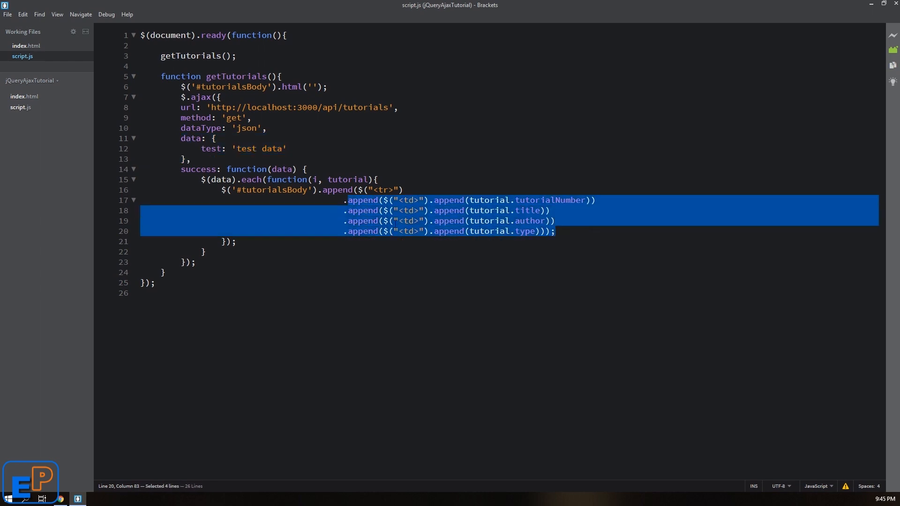
double_click(551, 200)
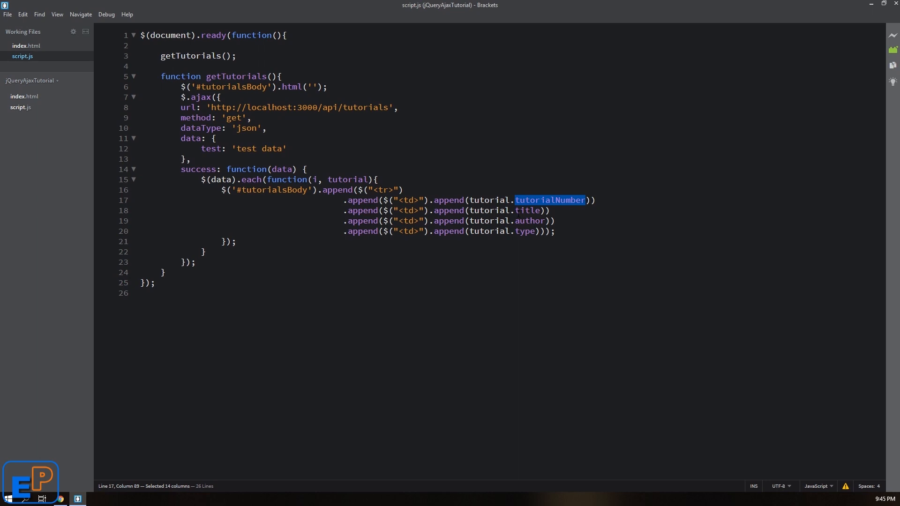
mouse_move(47, 65)
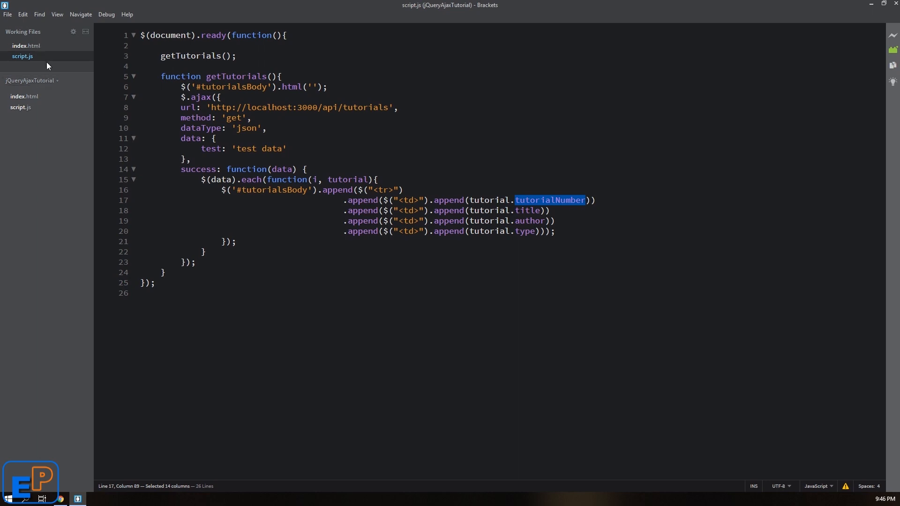
left_click_drag(161, 76, 364, 190)
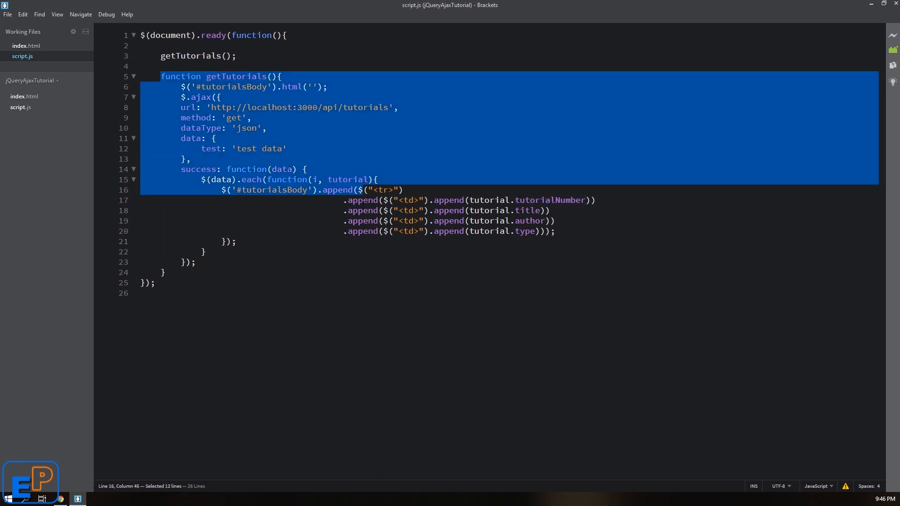
double_click(195, 56)
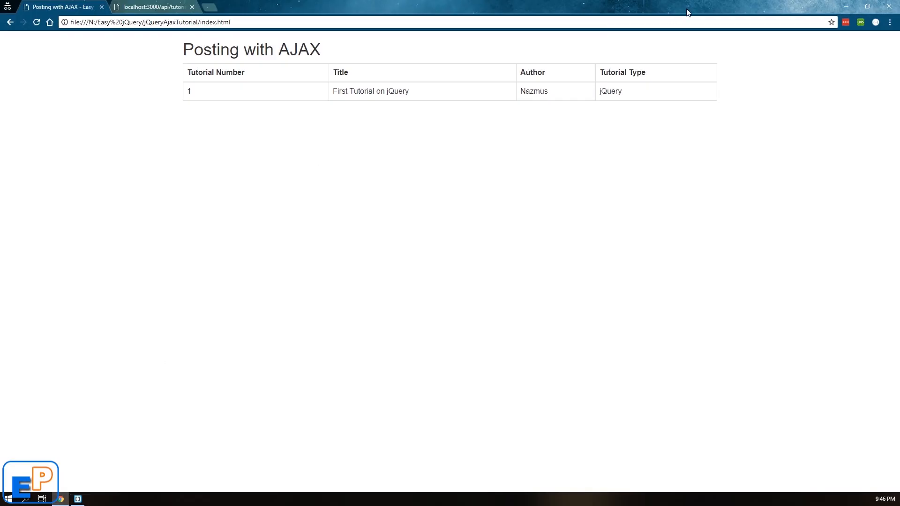
mouse_move(264, 90)
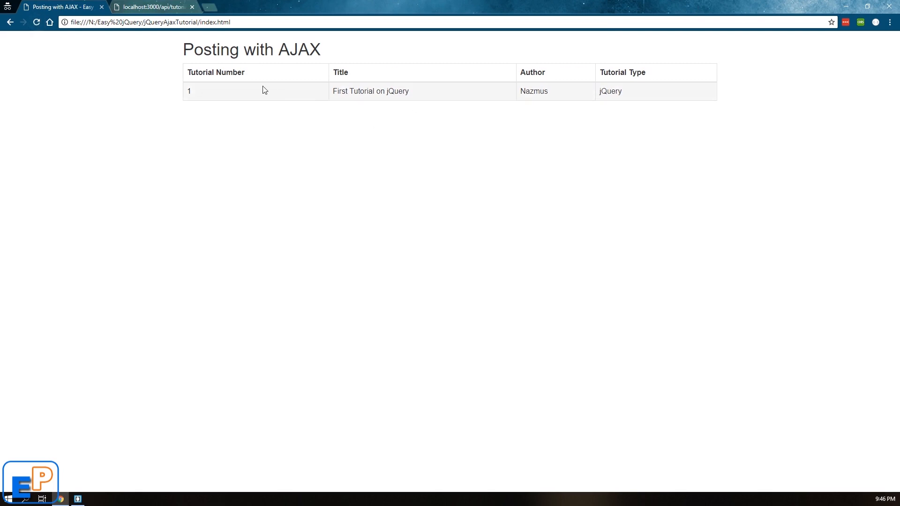
mouse_move(233, 94)
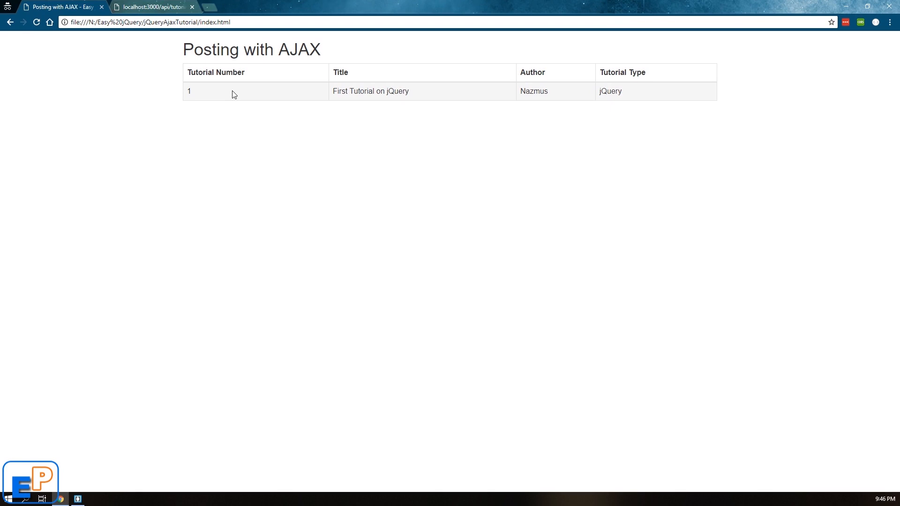
mouse_move(827, 42)
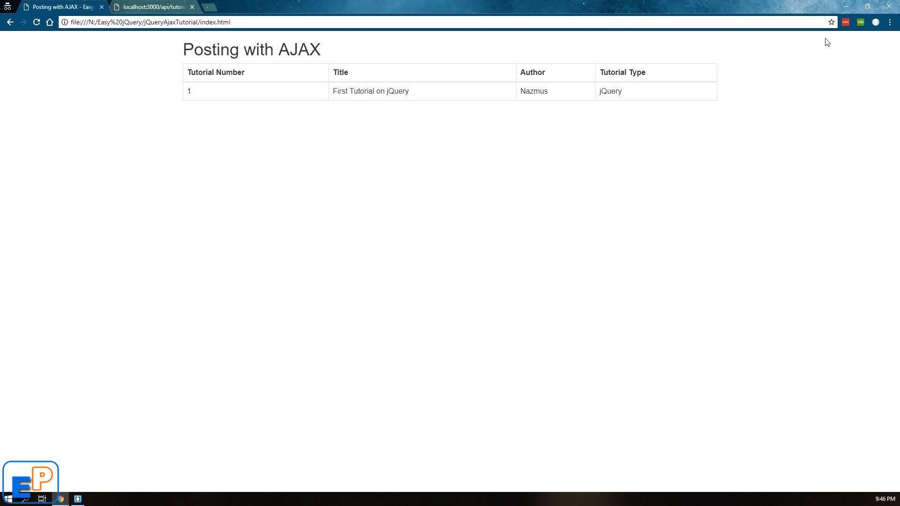
mouse_move(861, 22)
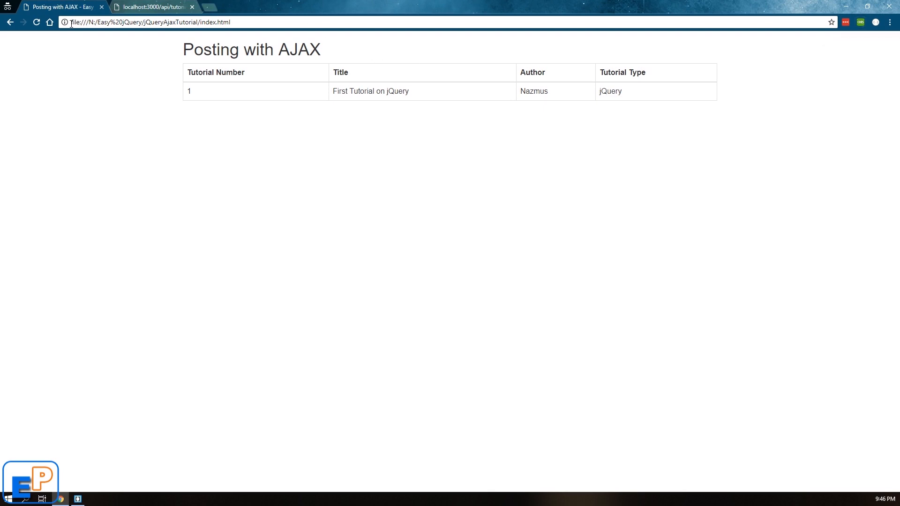
left_click(149, 22)
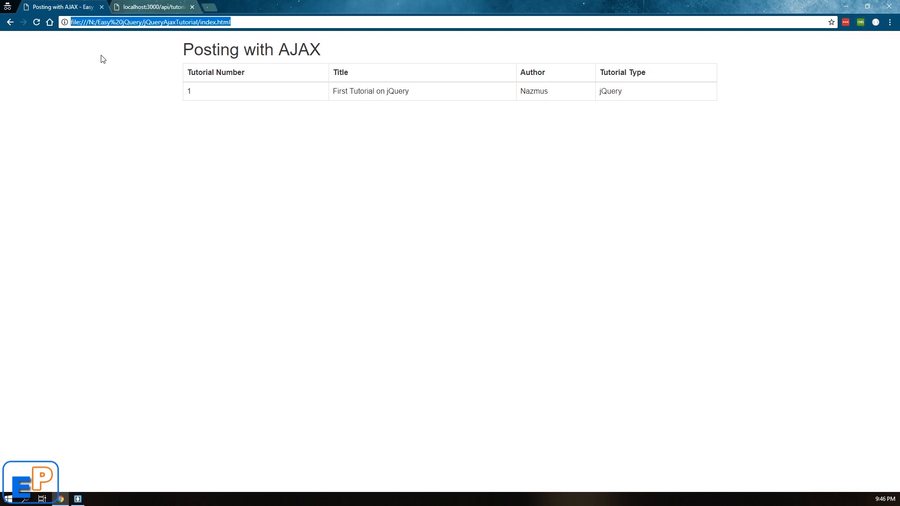
mouse_move(417, 64)
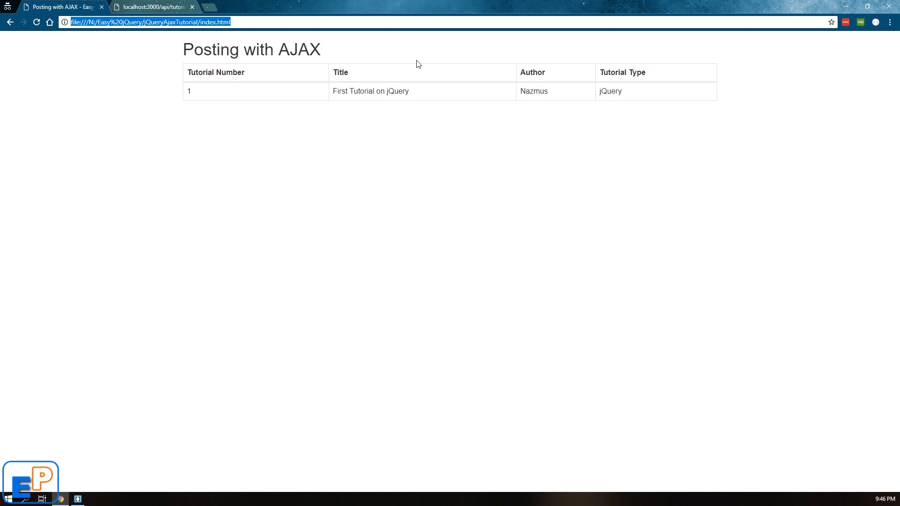
mouse_move(235, 44)
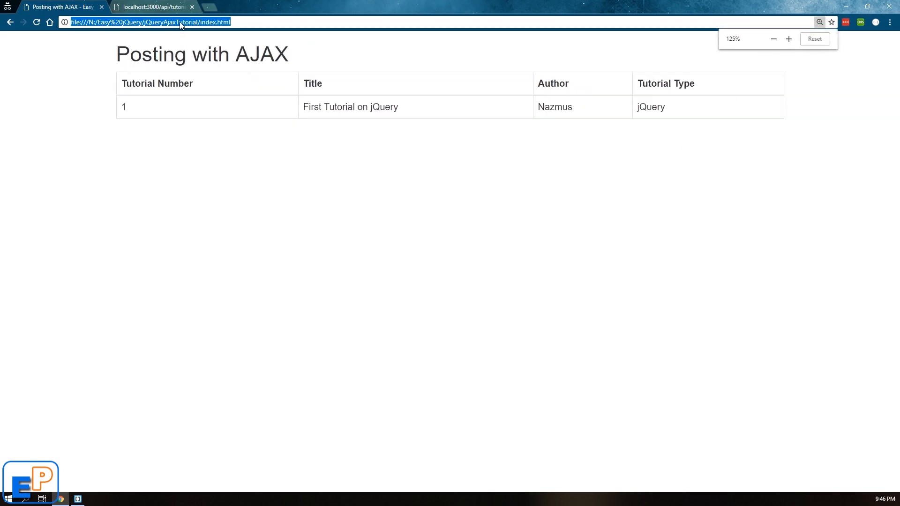
left_click(152, 7)
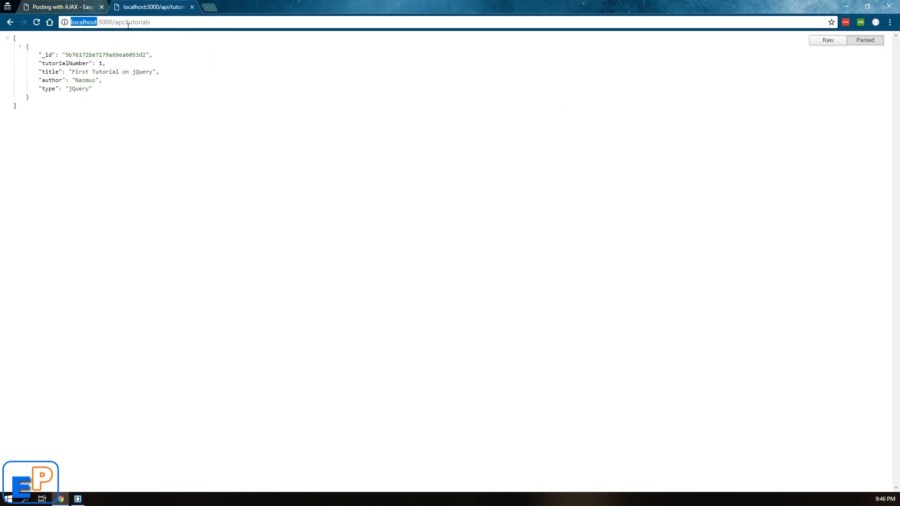
double_click(138, 22)
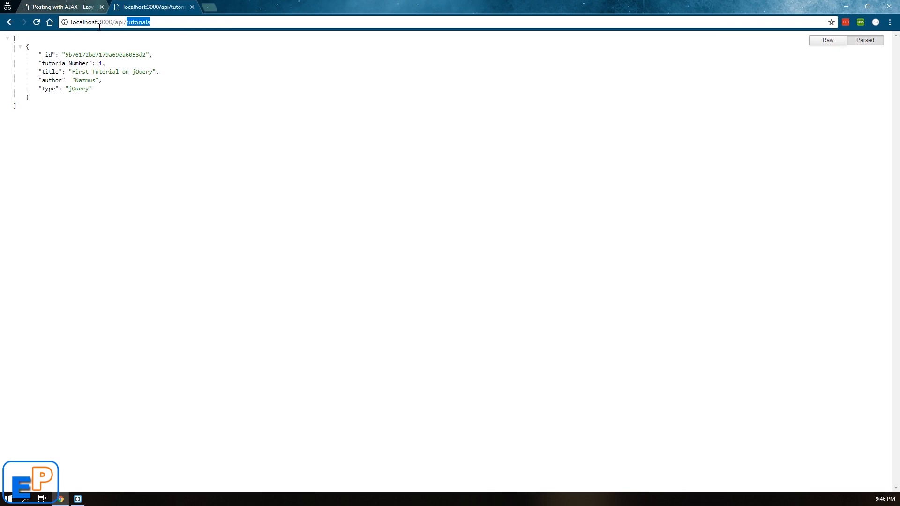
mouse_move(65, 22)
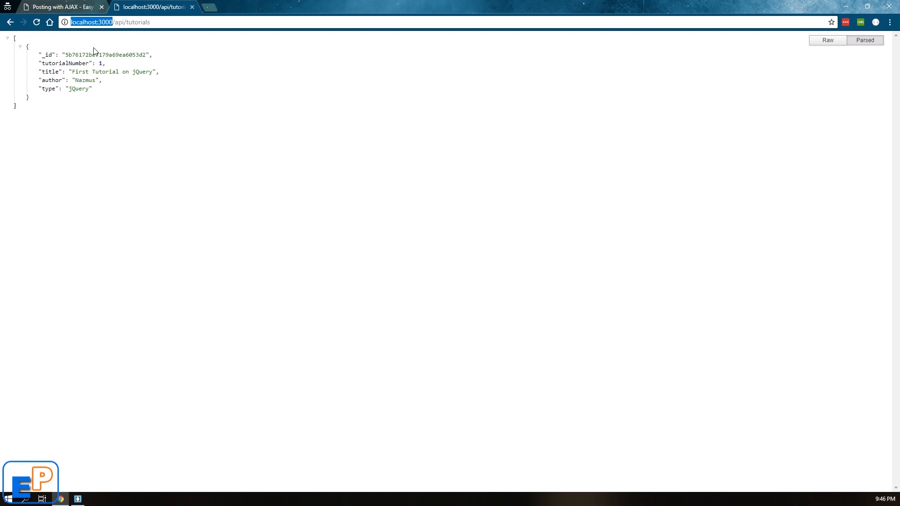
left_click(57, 7)
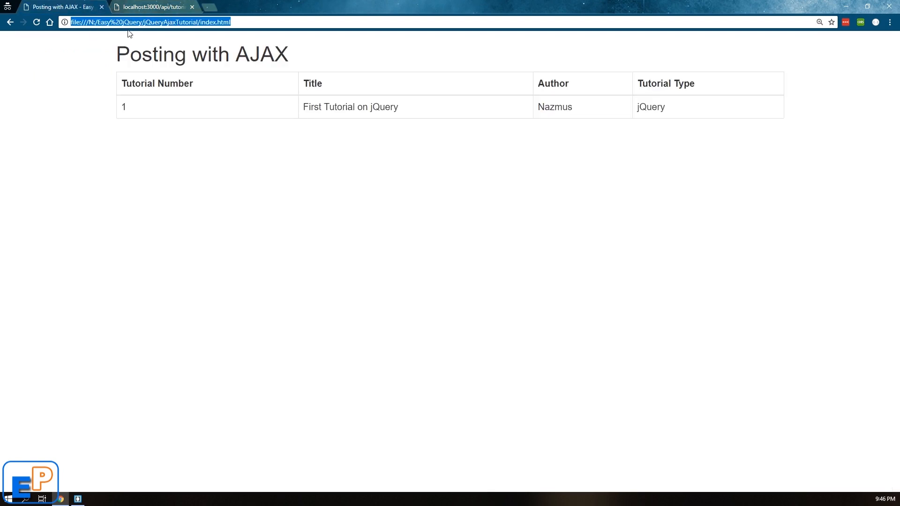
left_click(152, 7)
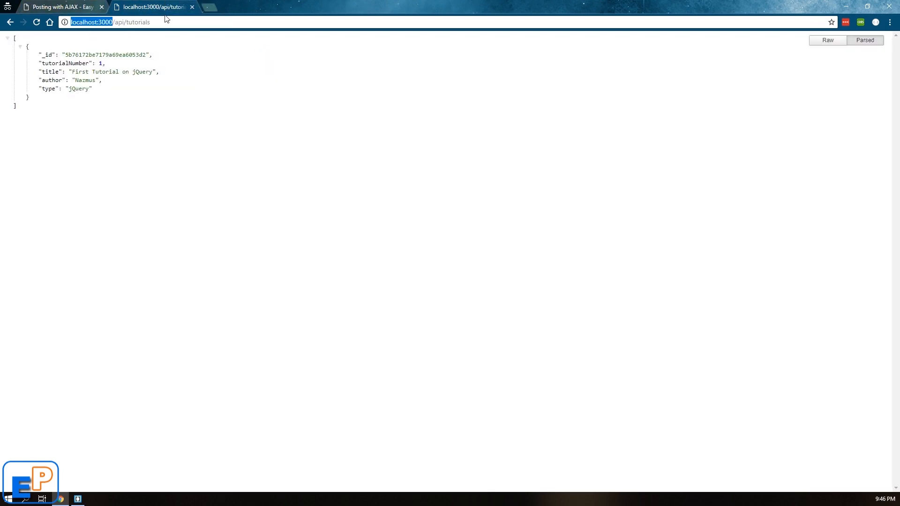
left_click(57, 6)
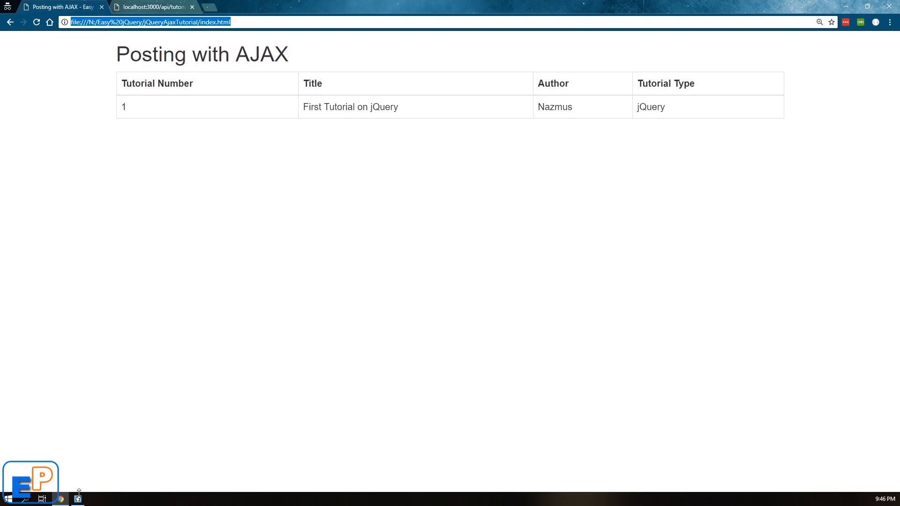
- Add blank lines after the getTutorials function and place the cursor for the copied $.ajax block
left_click(77, 499)
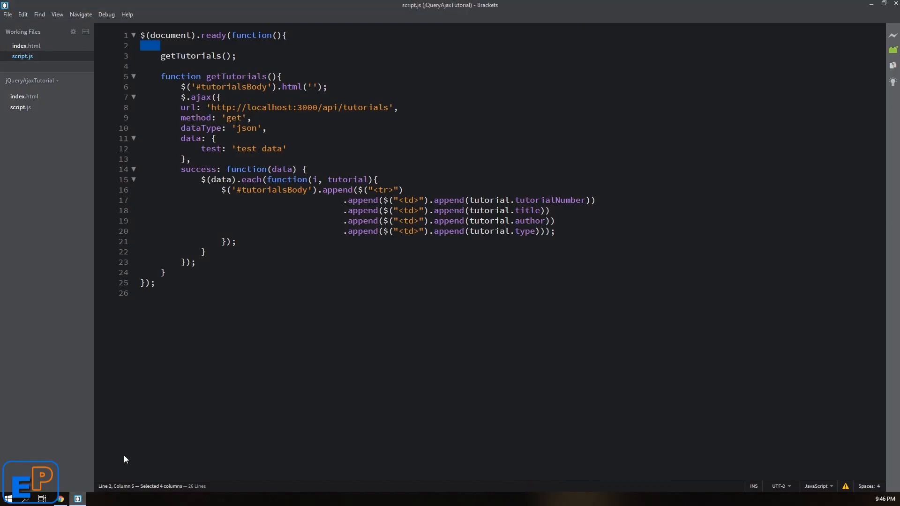
left_click(165, 273)
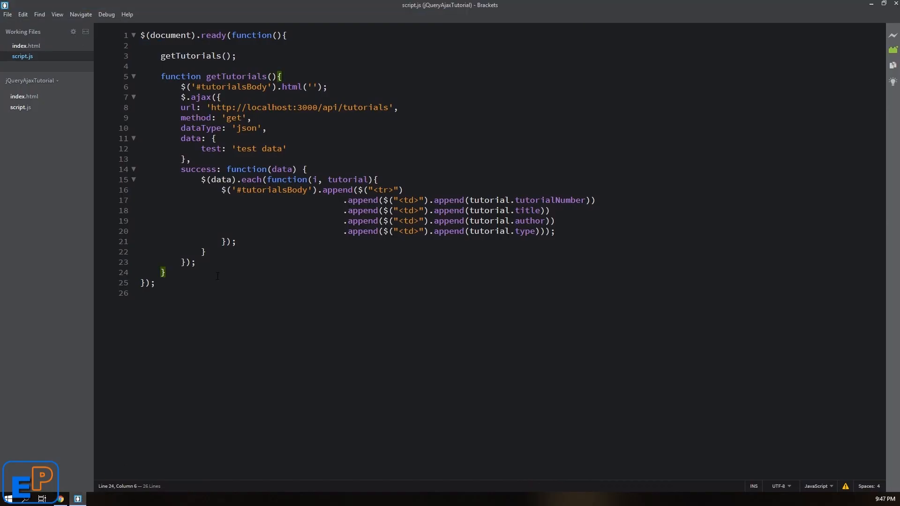
key("Enter")
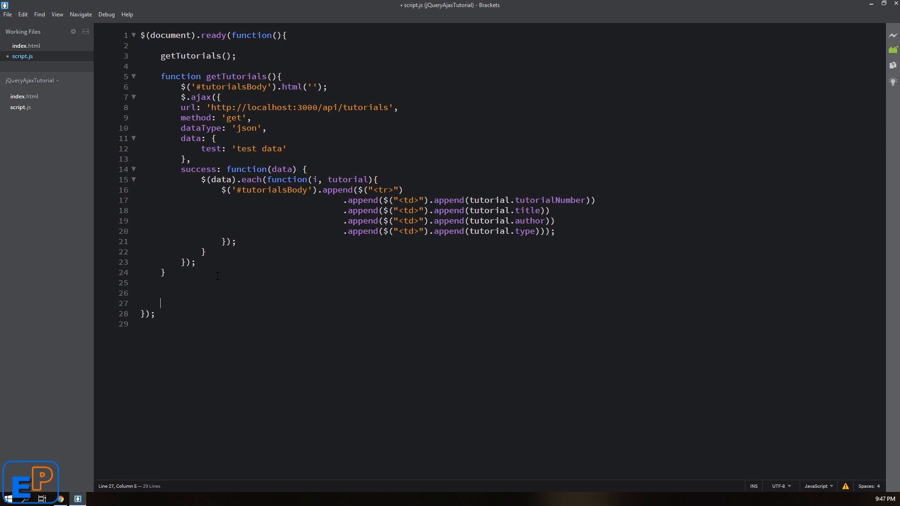
key("Enter")
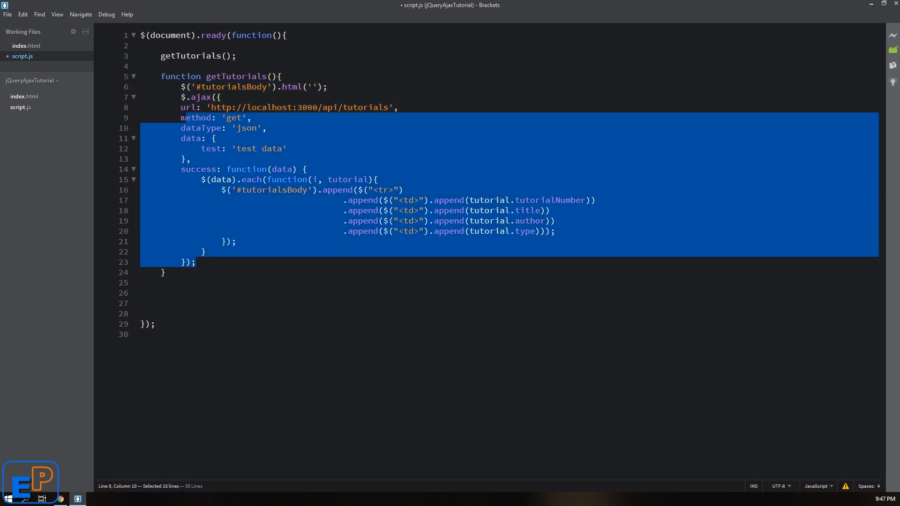
left_click(181, 293)
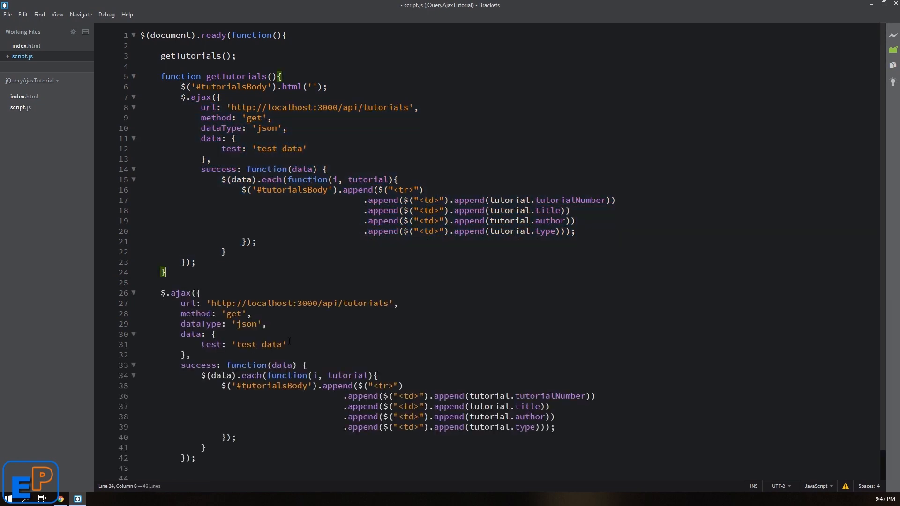
- Change the copied $.ajax block's method from 'get' to 'POST'
scroll("down", 3)
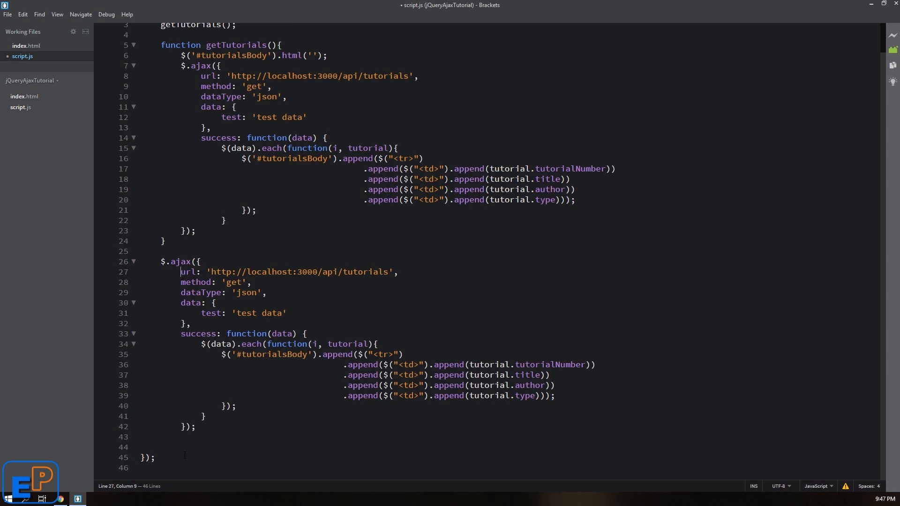
left_click(151, 467)
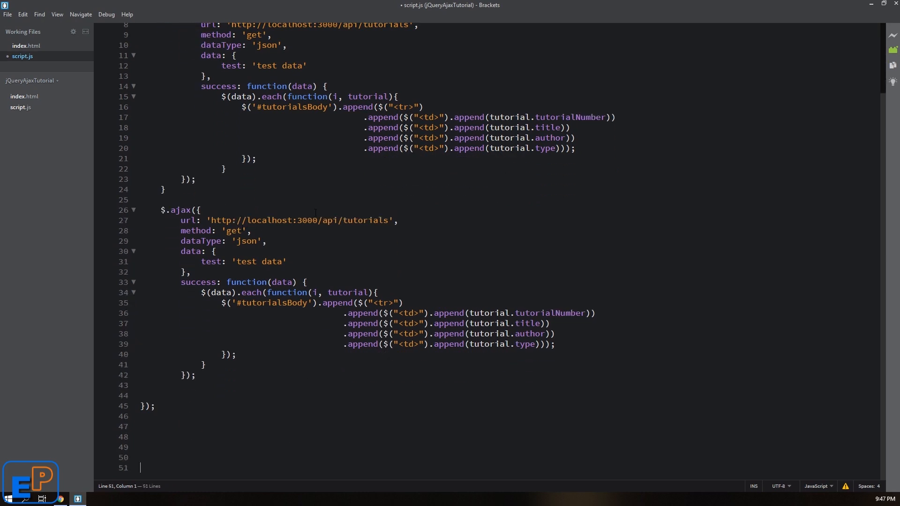
double_click(330, 220)
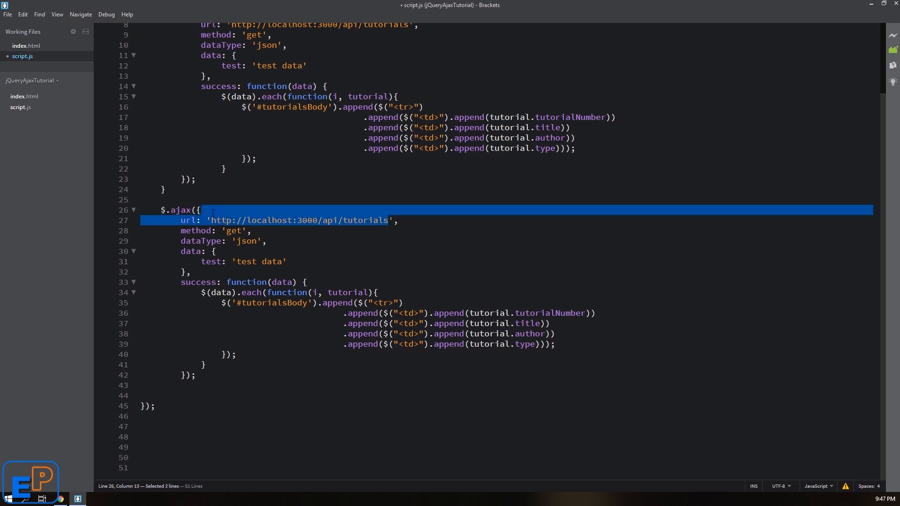
double_click(233, 230)
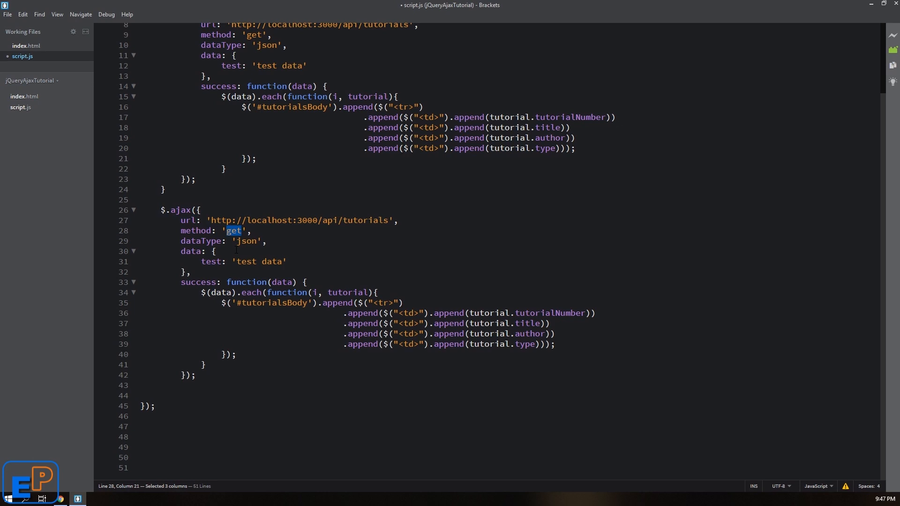
type("POST")
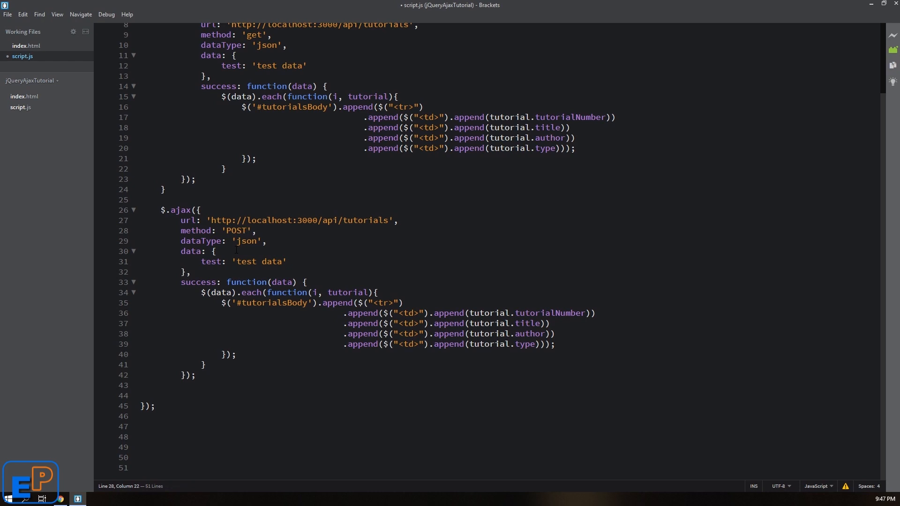
double_click(246, 241)
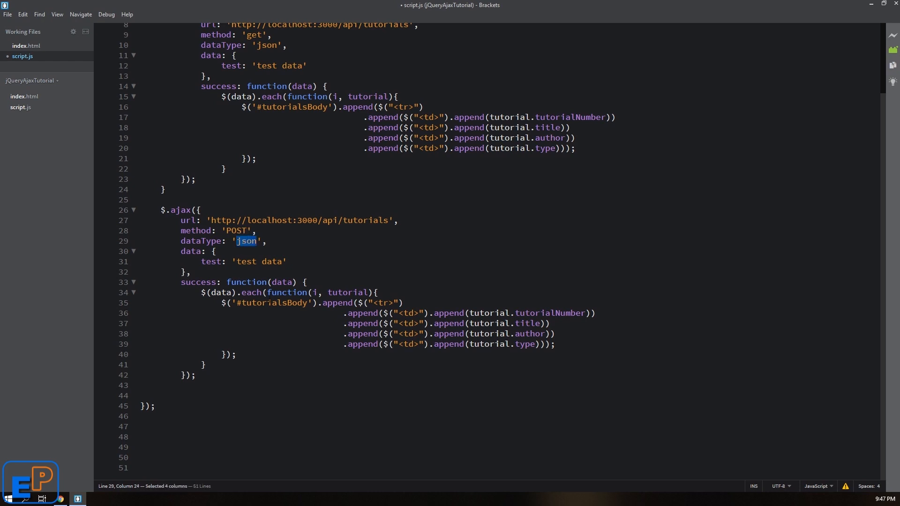
mouse_move(350, 178)
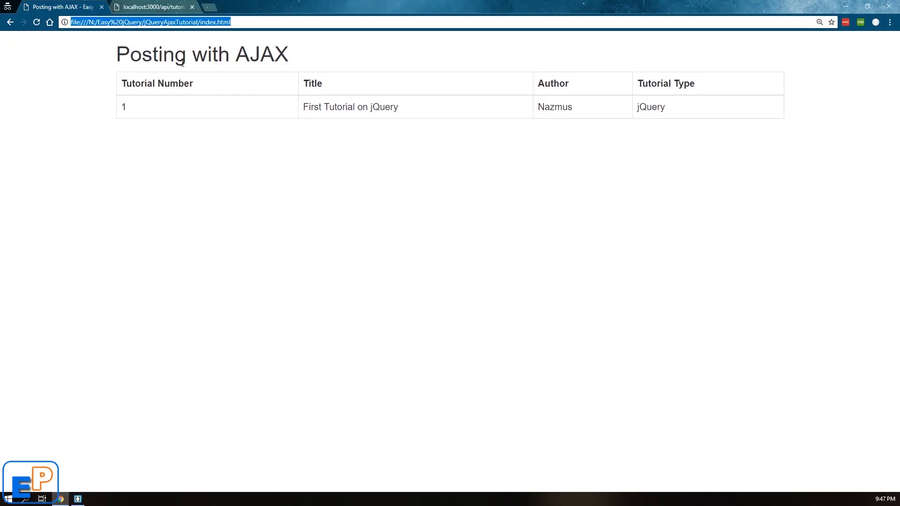
- Toggle the API response between Raw and Parsed views in Chrome
left_click(152, 6)
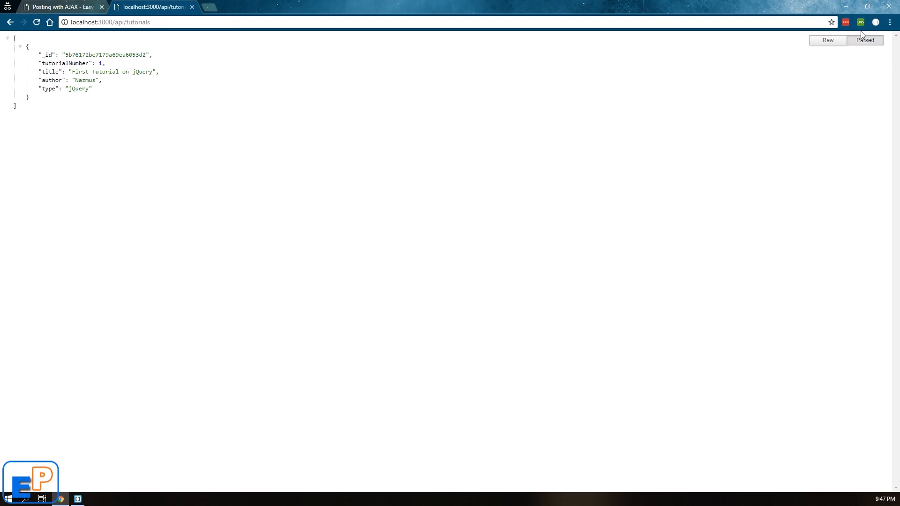
left_click(827, 40)
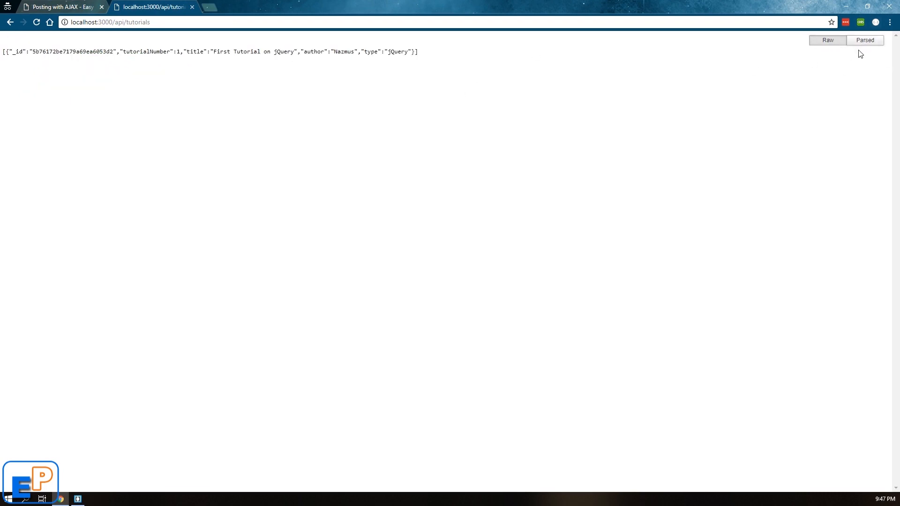
left_click(864, 40)
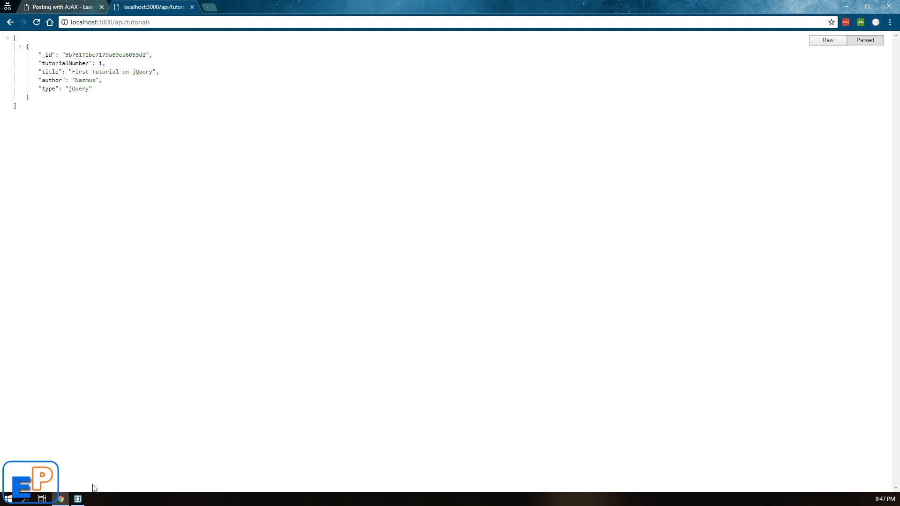
left_click(77, 499)
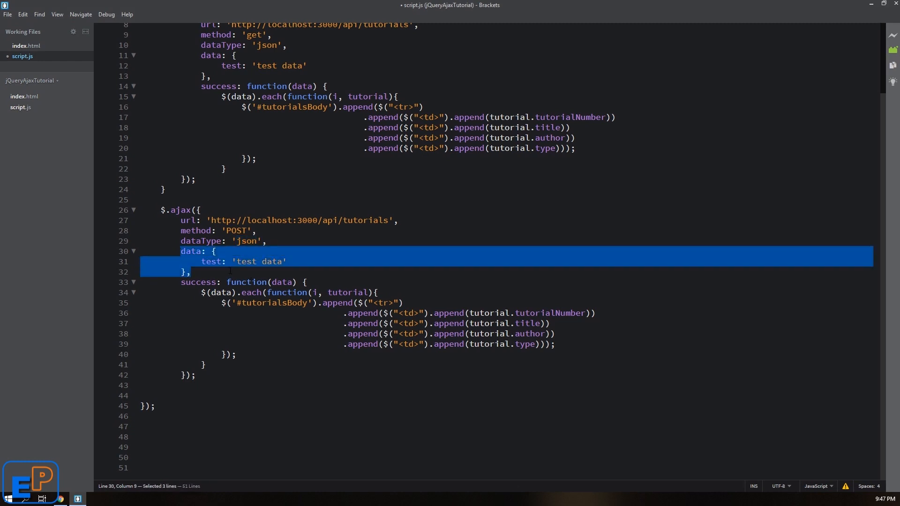
- Replace the POST success loop with console.log(data) and getTutorials()
left_click(287, 261)
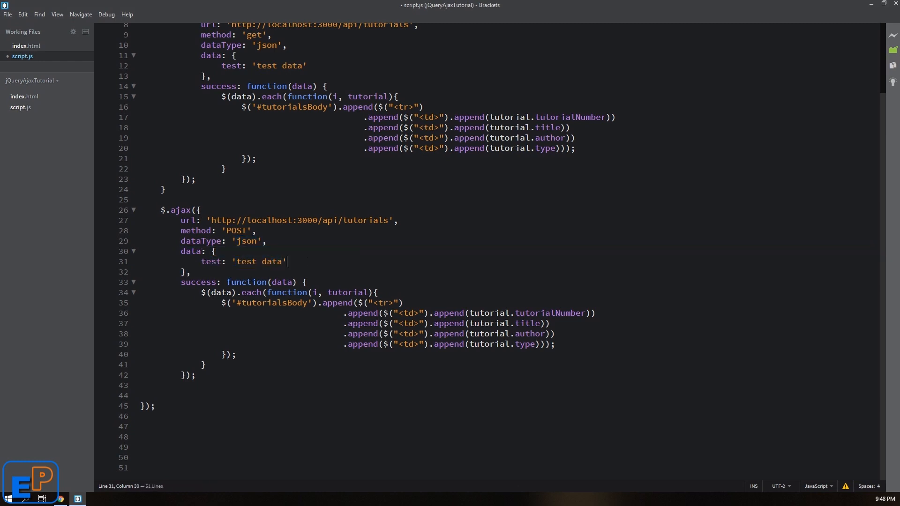
left_click(305, 281)
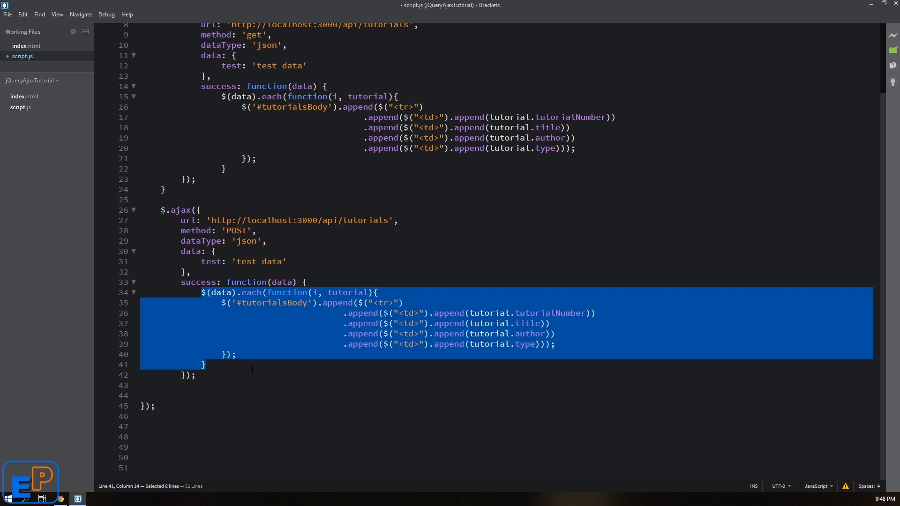
key("Delete")
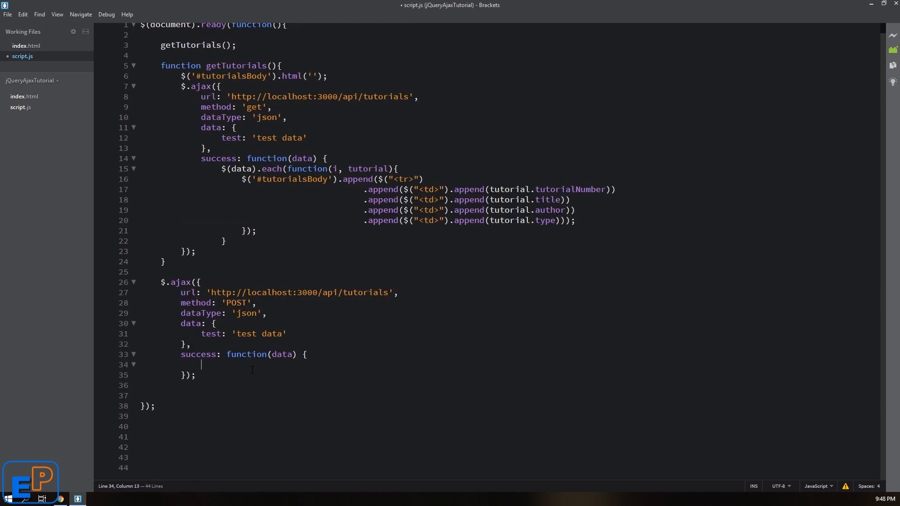
type("console.log(data);")
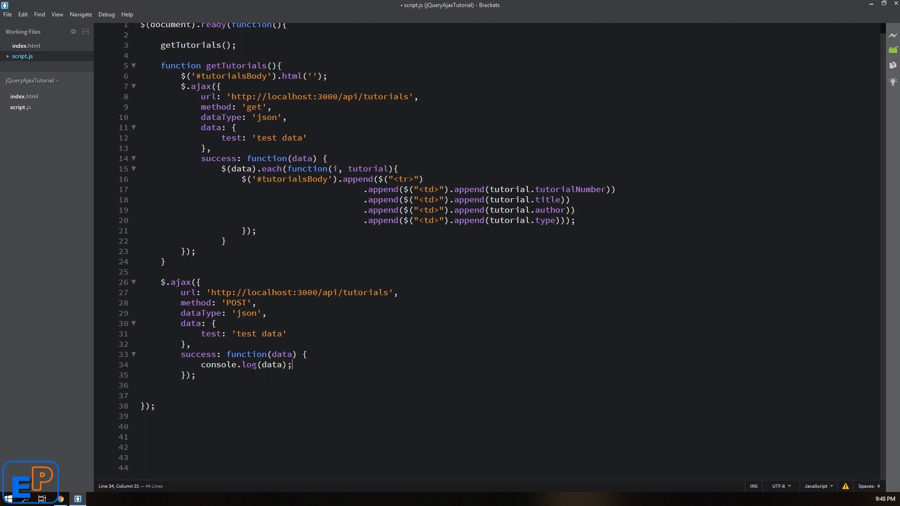
type("getTutorials();")
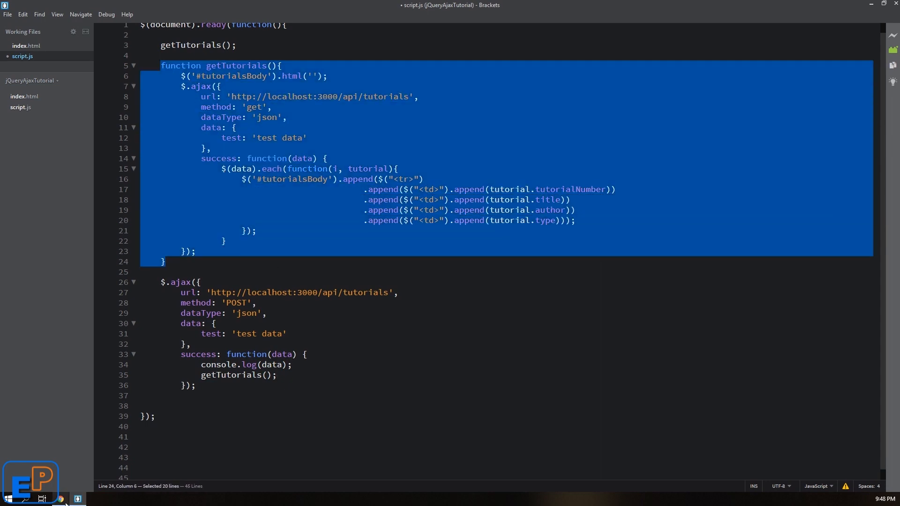
- Check the tutorials page in Chrome, then view index.html in Brackets
left_click(59, 499)
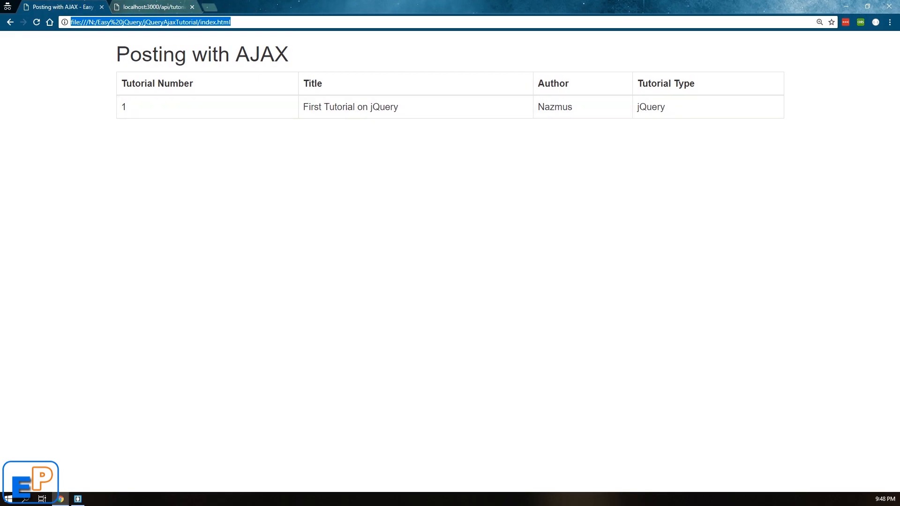
left_click(77, 499)
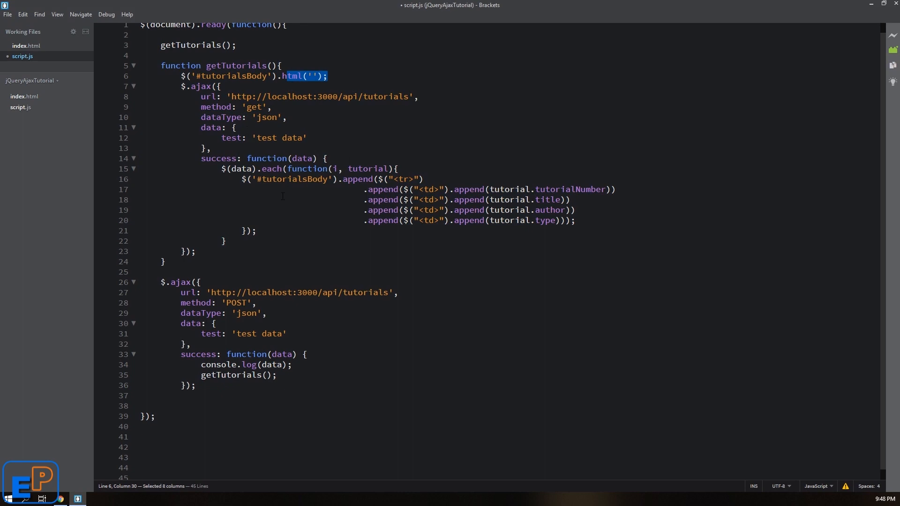
left_click(26, 46)
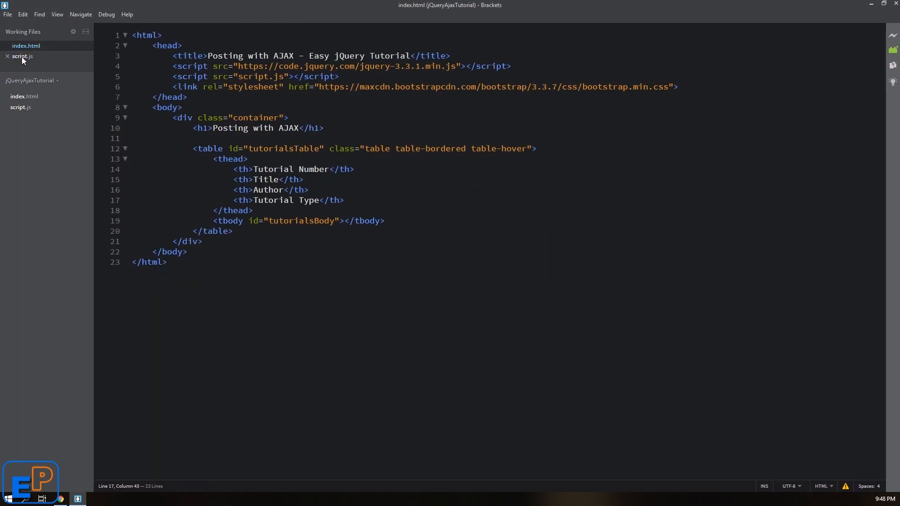
- Return to script.js after reviewing the index.html table markup
left_click(21, 56)
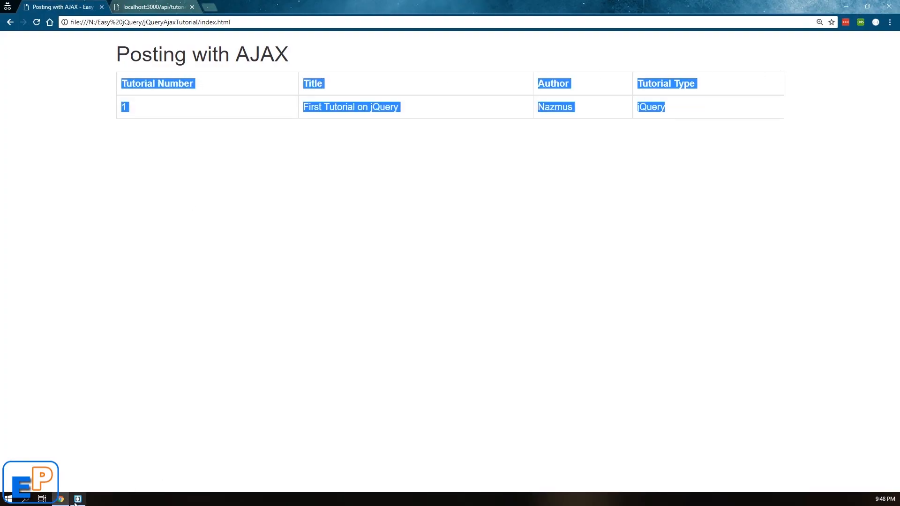
- Enter POST data: tutorialNumber 2, title 'second jQuery tutorial', author 'Nazmus', type 'jQuery'
left_click(78, 498)
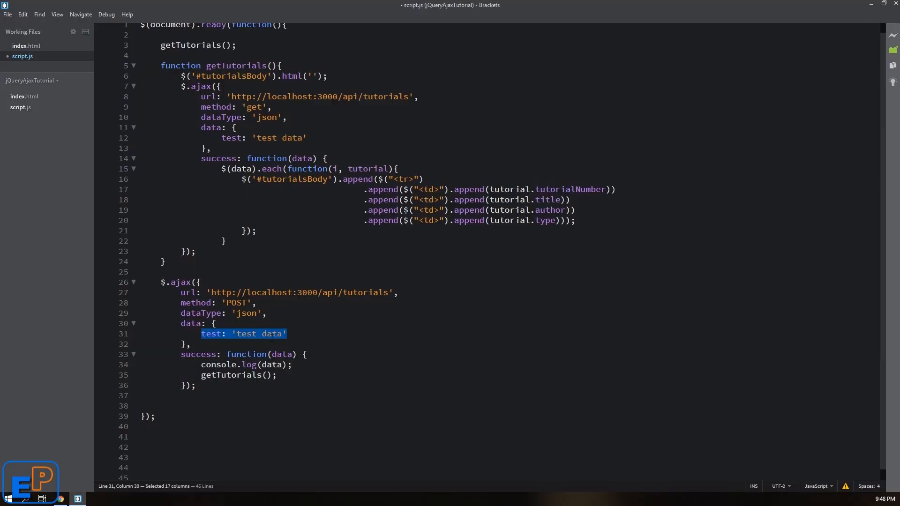
type("tutorialNumber")
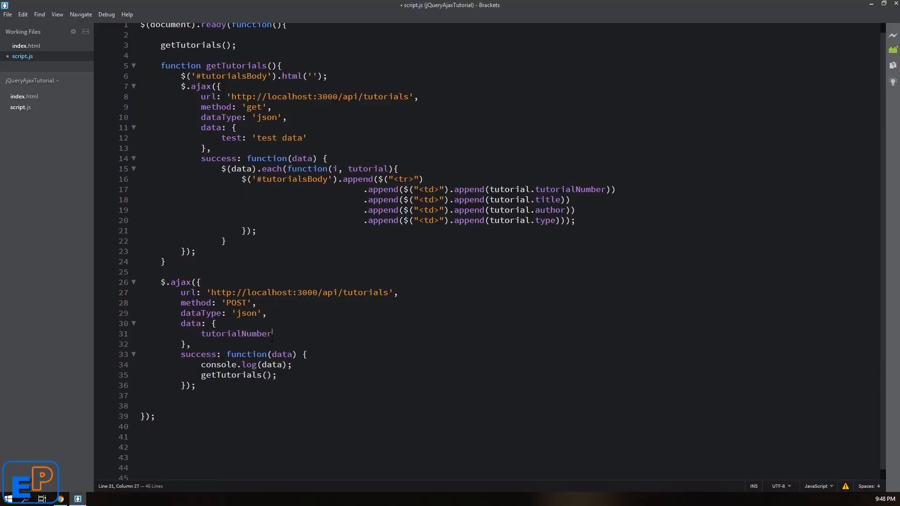
type(": 1,")
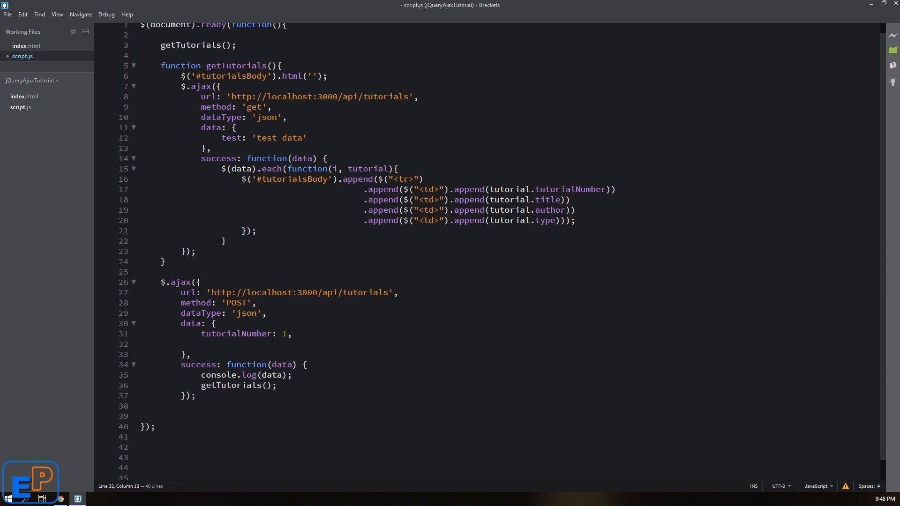
type("title: 'F'")
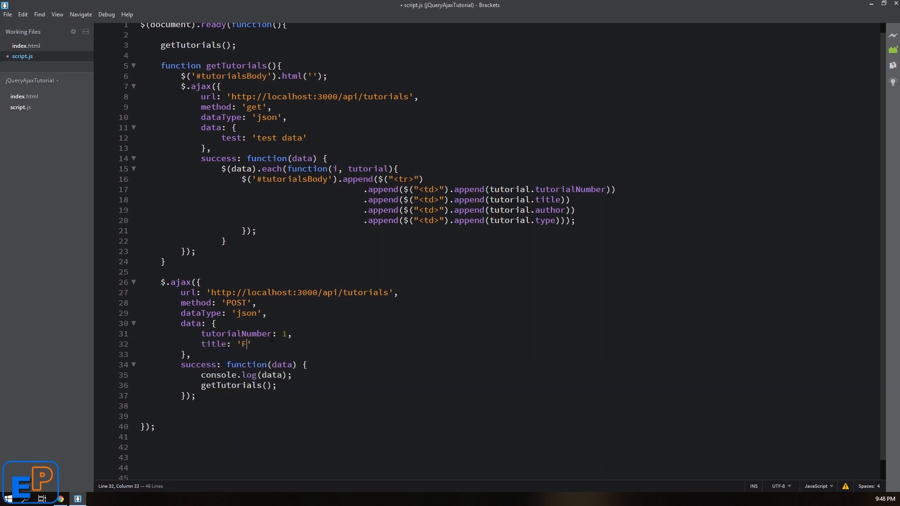
type("s")
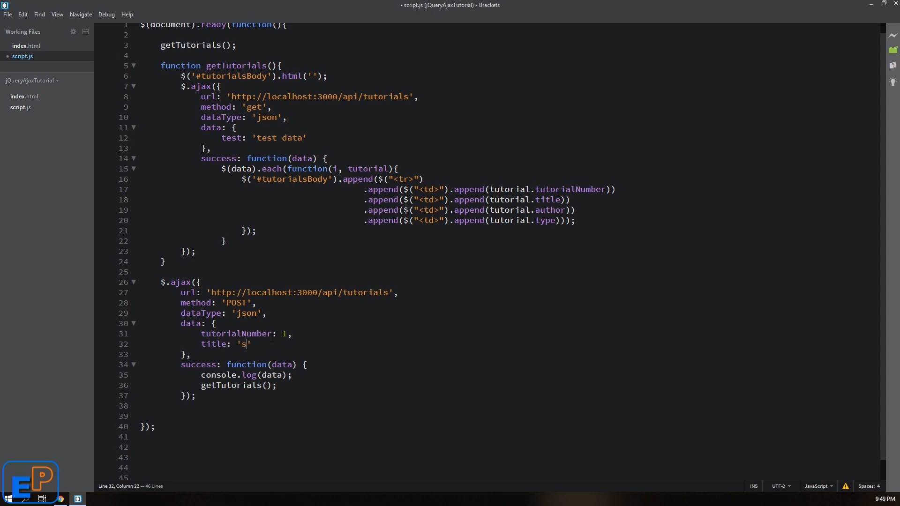
type("econd jQuery tutorial")
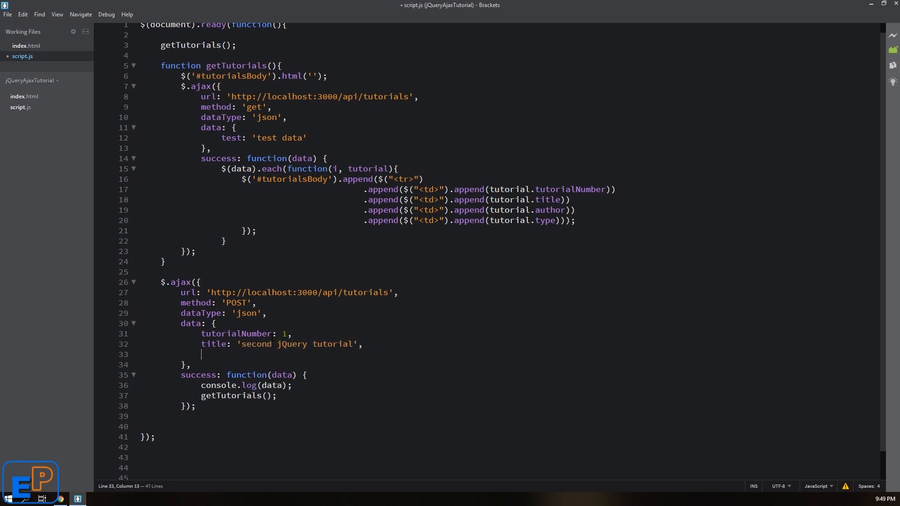
type("2")
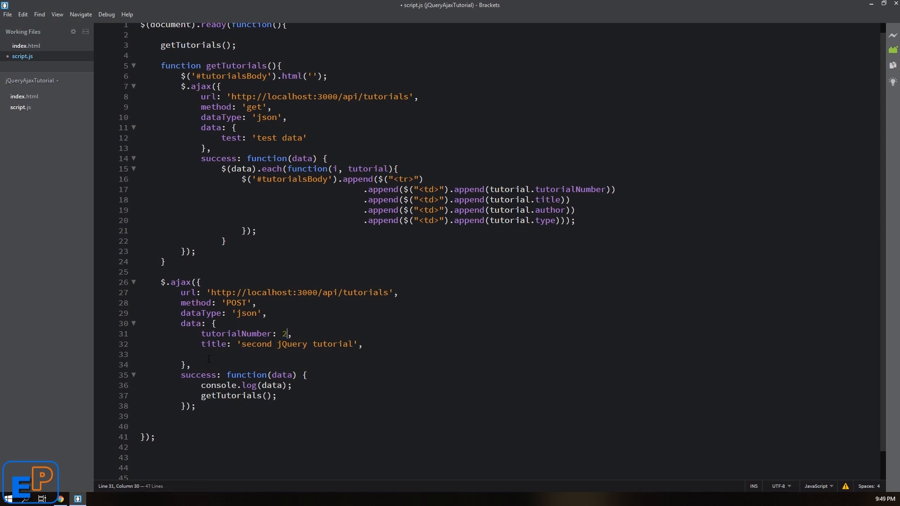
type("author: 'Nazmus',")
type("type: 'j")
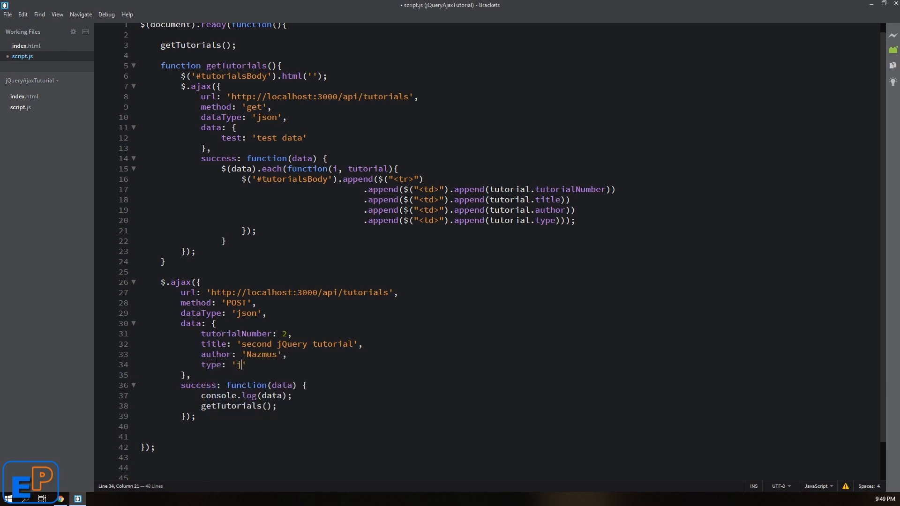
type("Query'")
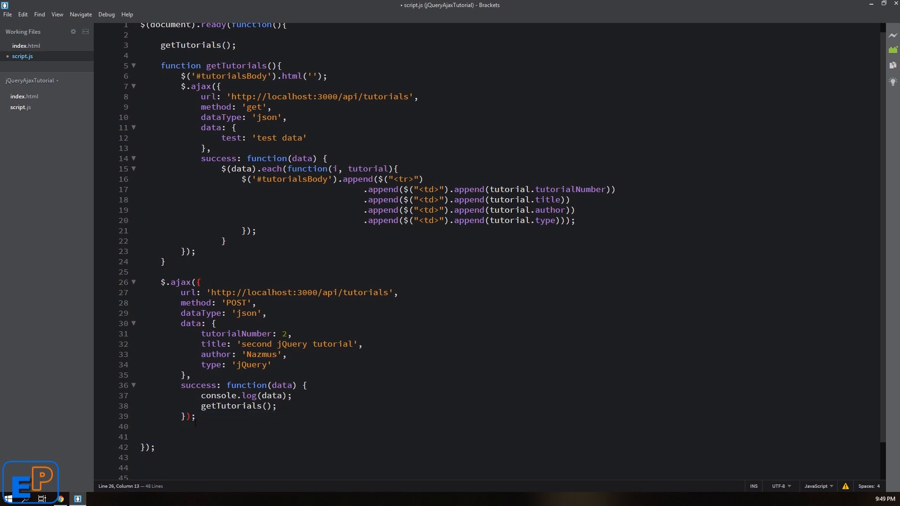
- Type the closing ); for the POST $.ajax call and verify matching bracket pairs
left_click(306, 385)
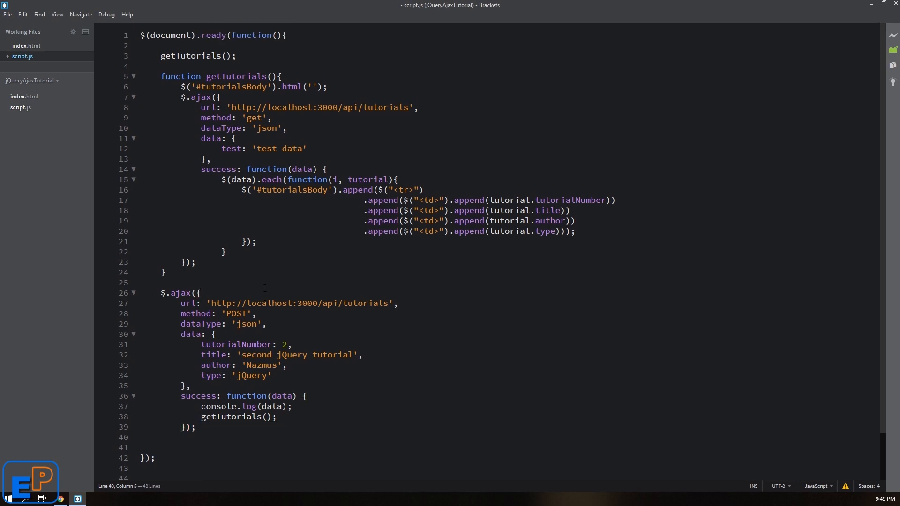
scroll("down", 3)
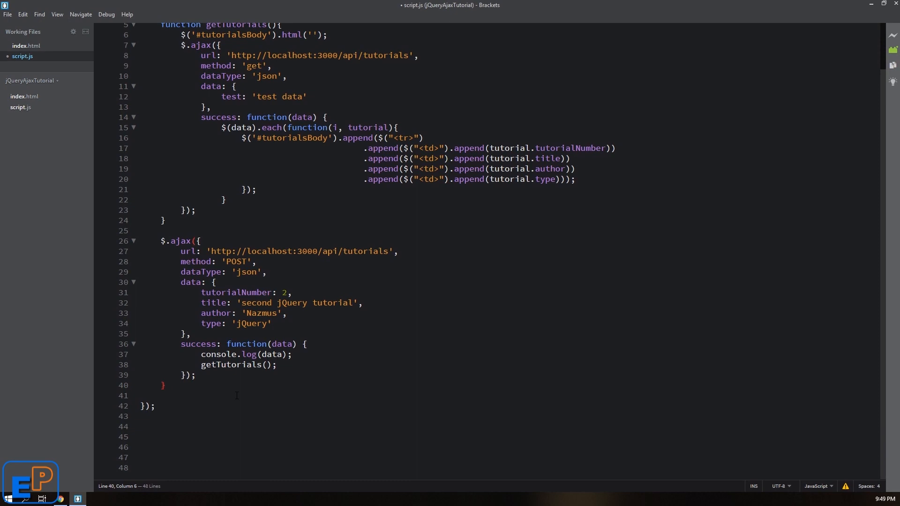
type(");")
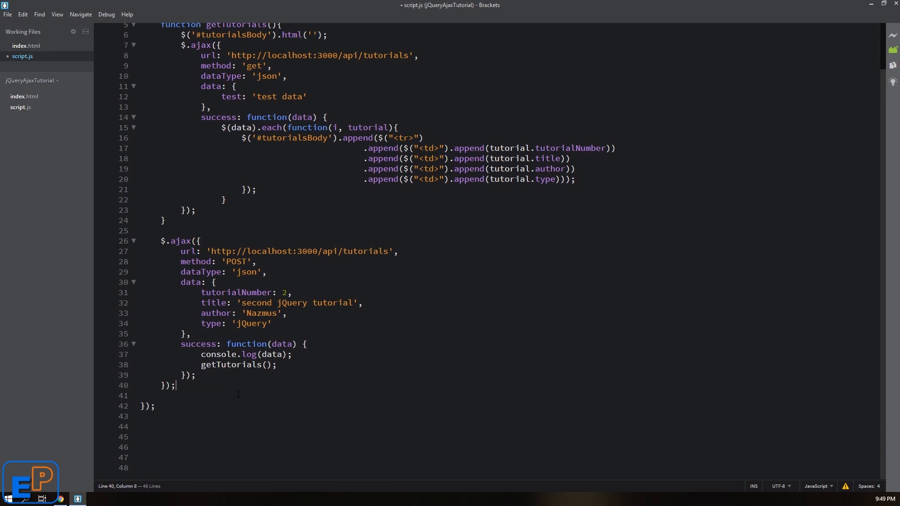
left_click(200, 241)
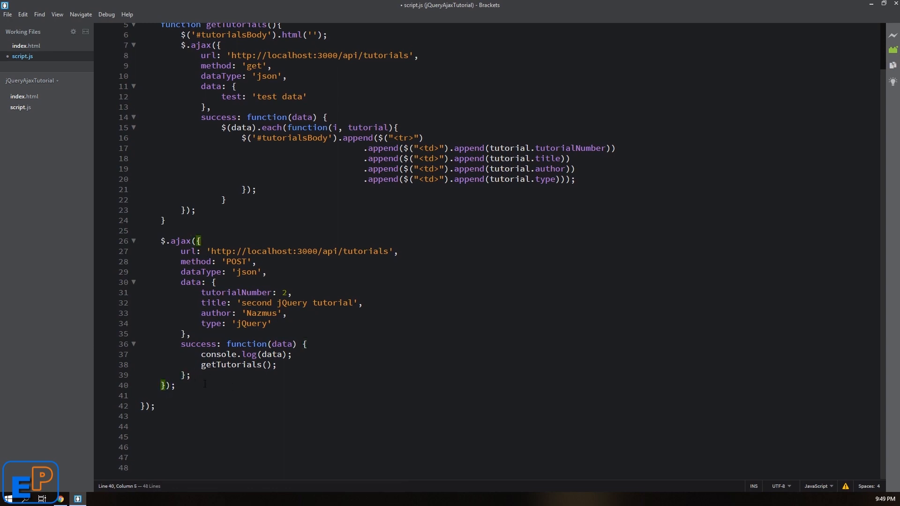
left_click(184, 375)
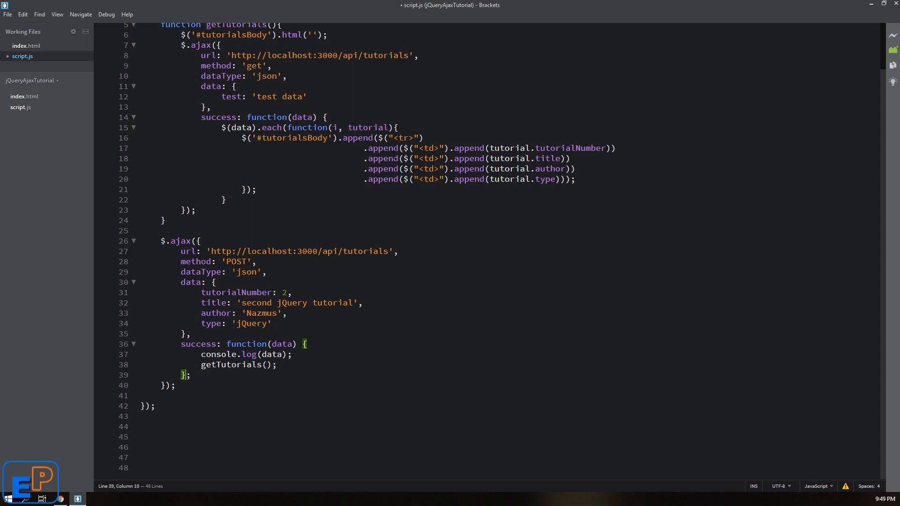
left_click(423, 138)
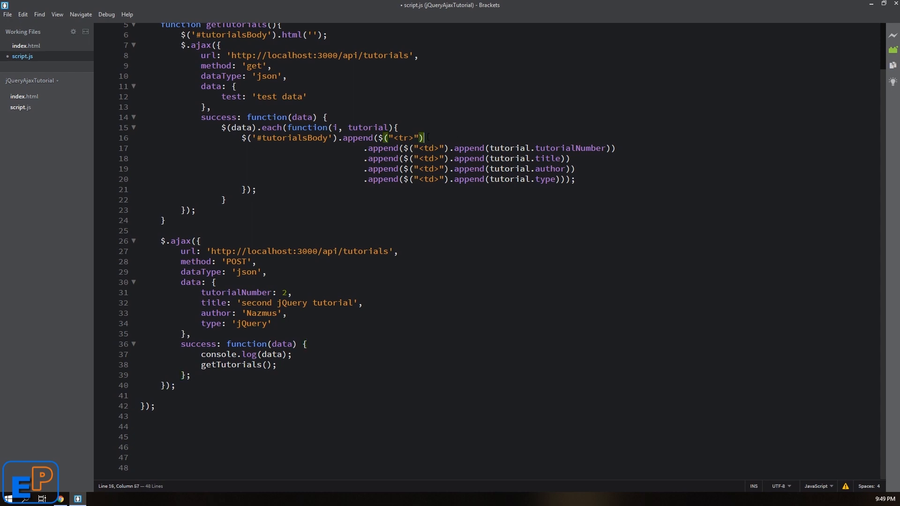
scroll("up", 3)
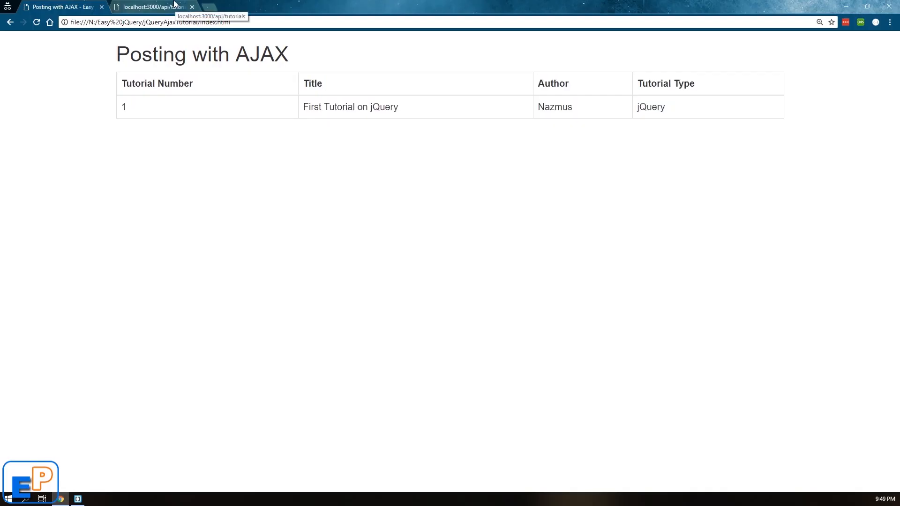
- Reload the tutorials page and open the F12 console to read the script.js SyntaxError
left_click(77, 498)
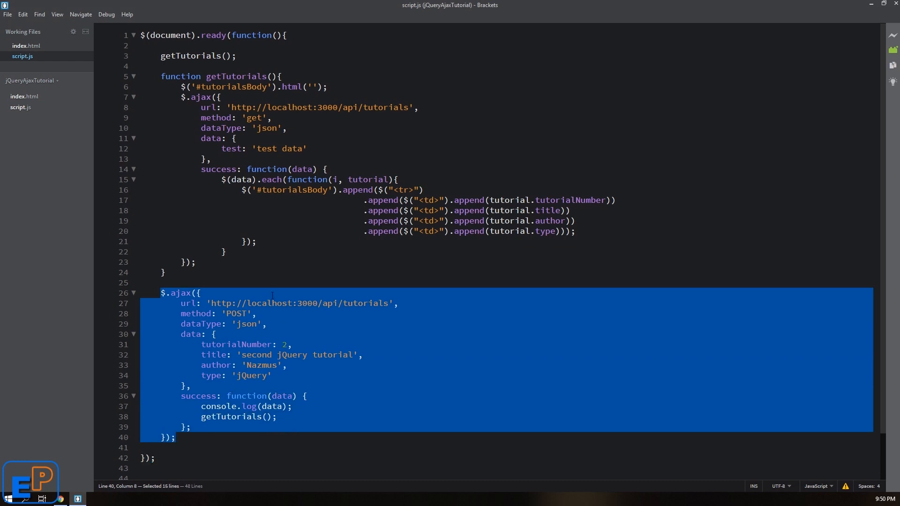
mouse_move(268, 25)
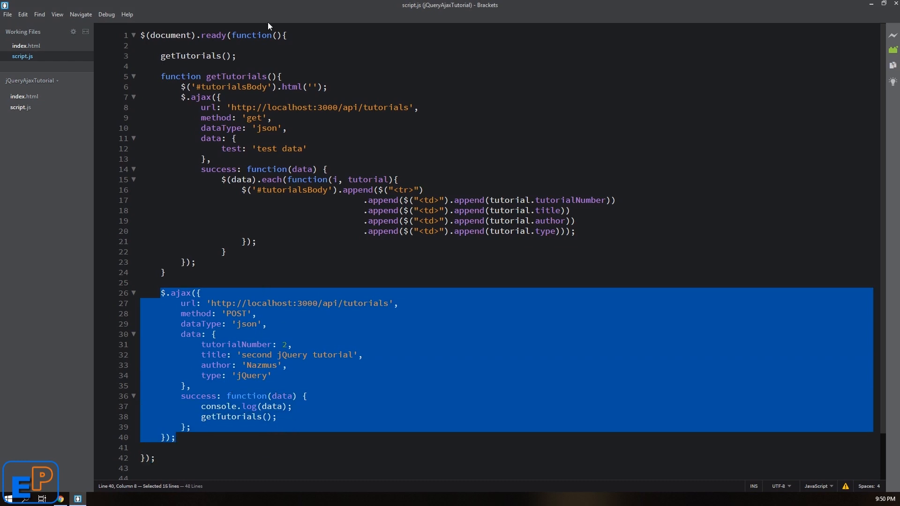
mouse_move(304, 320)
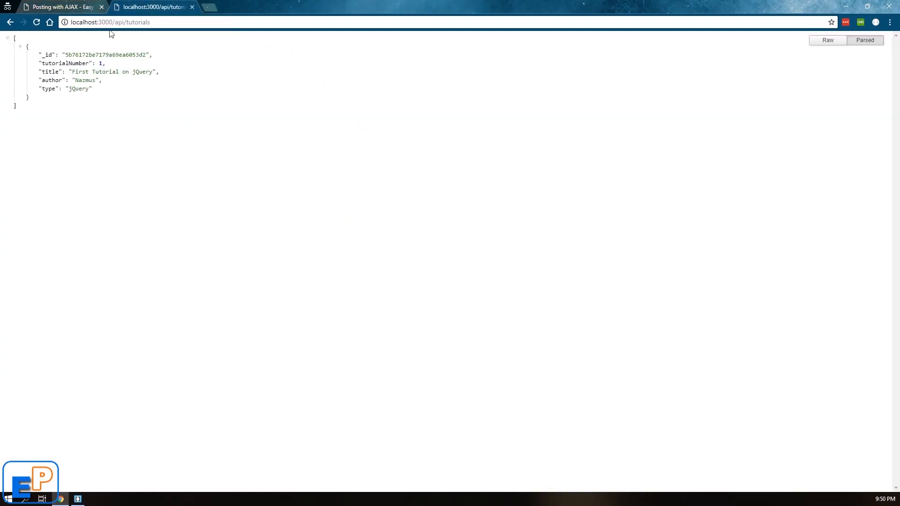
left_click(61, 6)
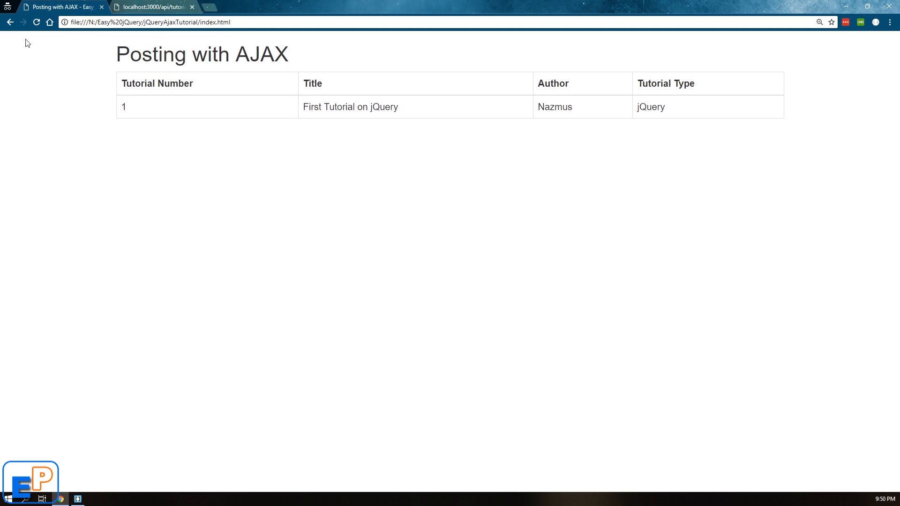
left_click(37, 22)
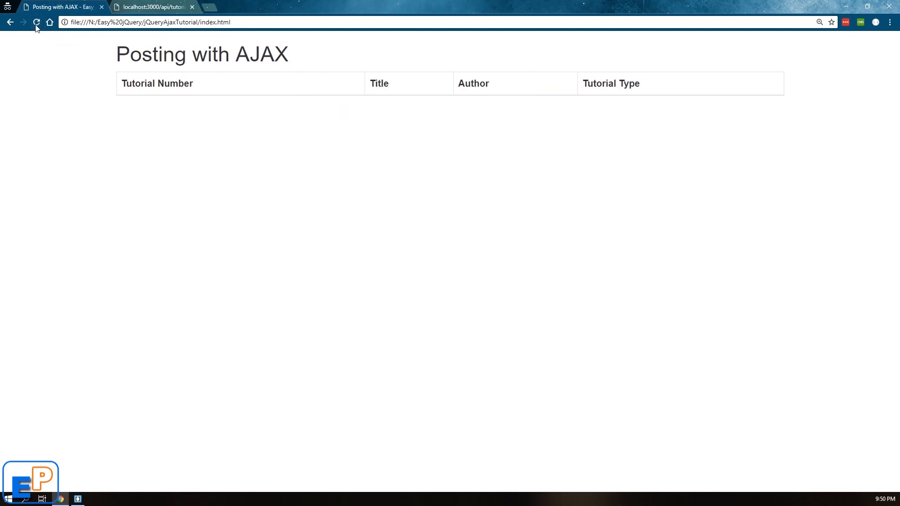
key("F12")
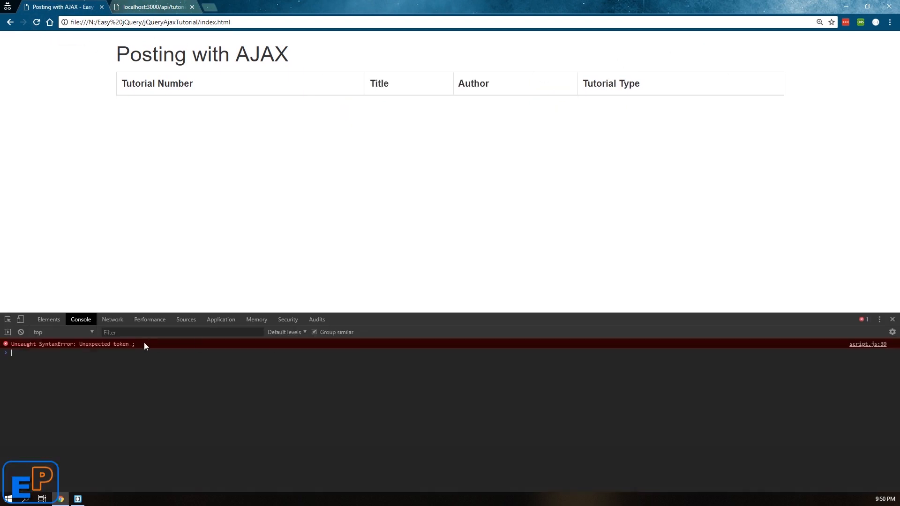
mouse_move(127, 349)
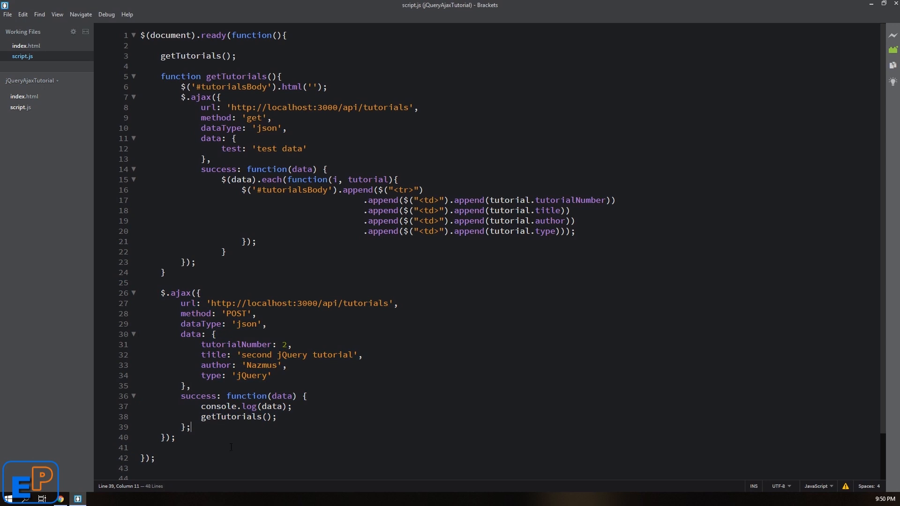
- Remove the stray semicolon after the success handler and reload the tutorials page
key("Backspace")
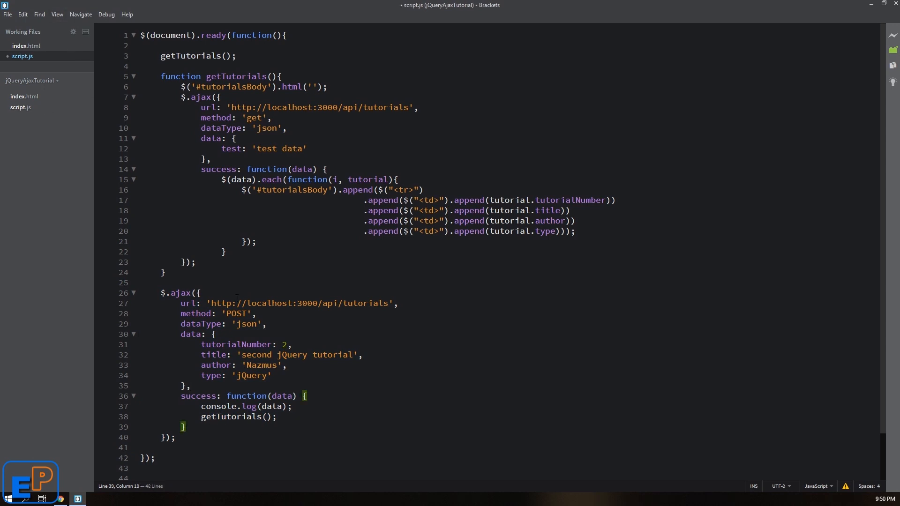
left_click(321, 427)
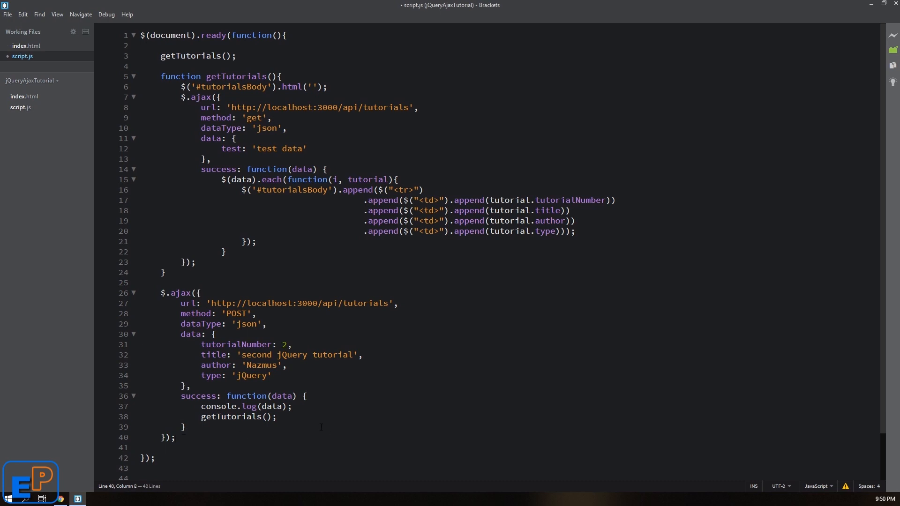
left_click(183, 428)
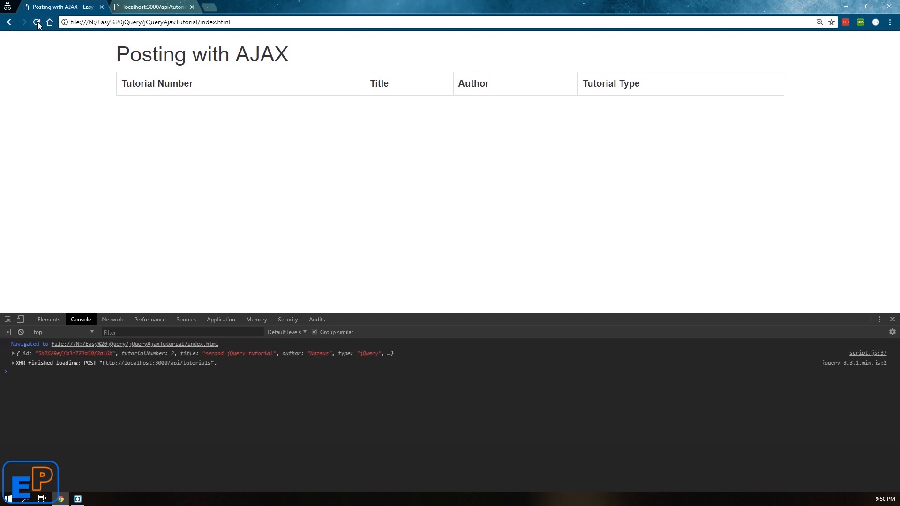
left_click(36, 22)
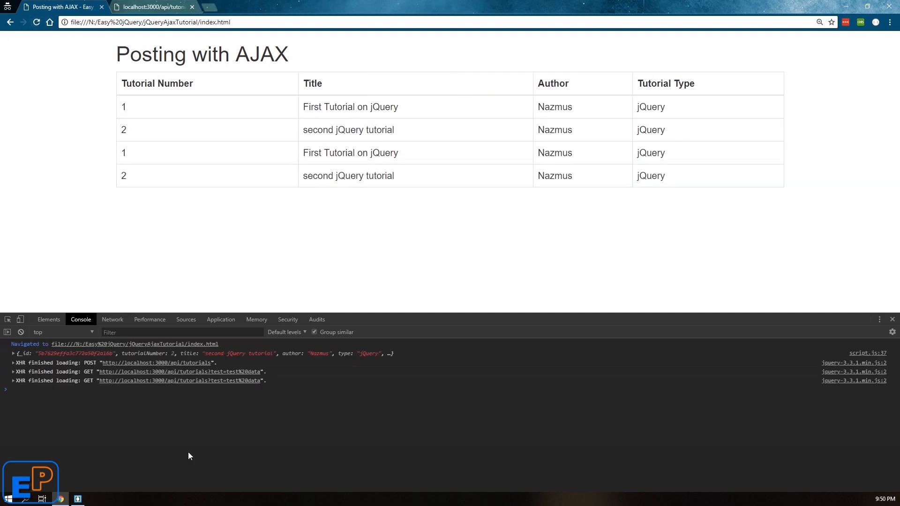
- Reload the page and api/tutorials endpoint to confirm the second jQuery tutorial is stored
left_click(77, 499)
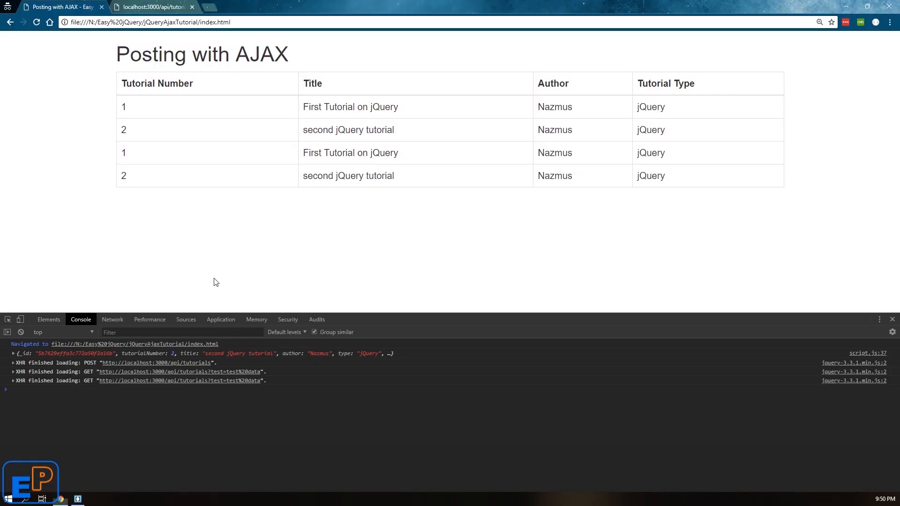
left_click(41, 498)
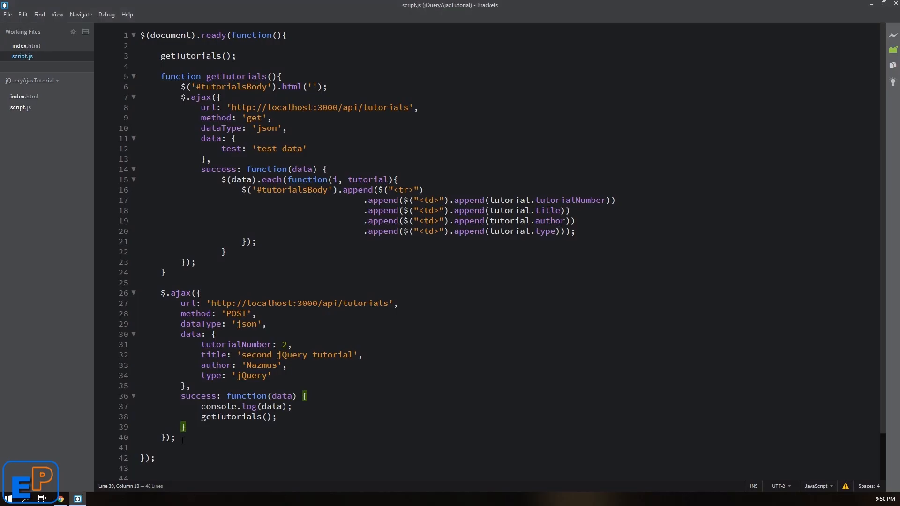
key("ctrl+/")
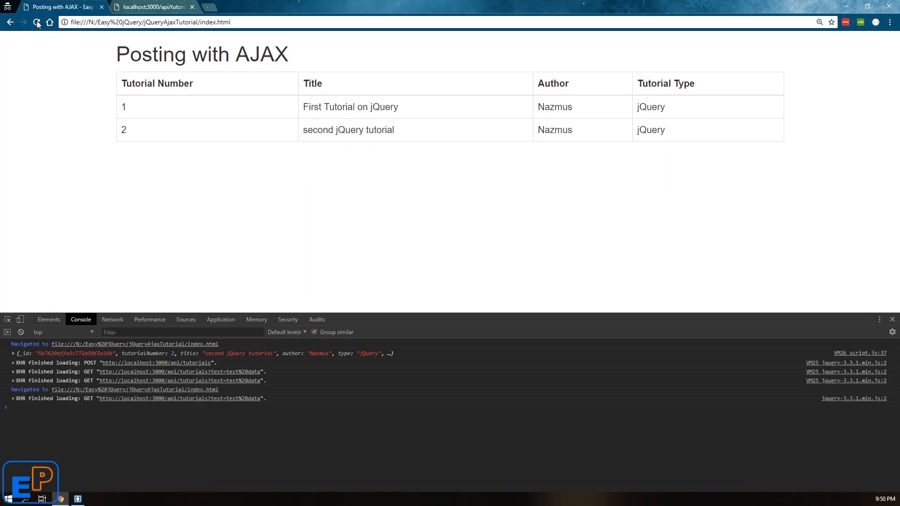
left_click(36, 22)
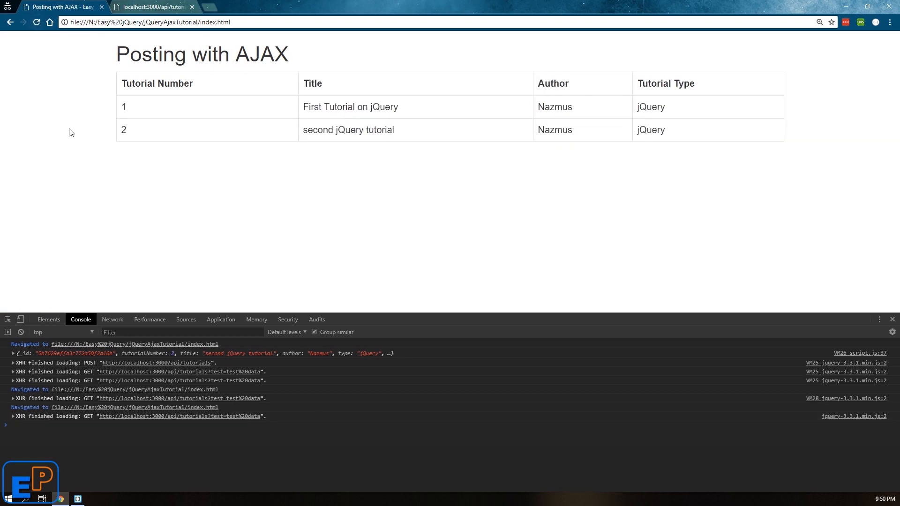
left_click(152, 7)
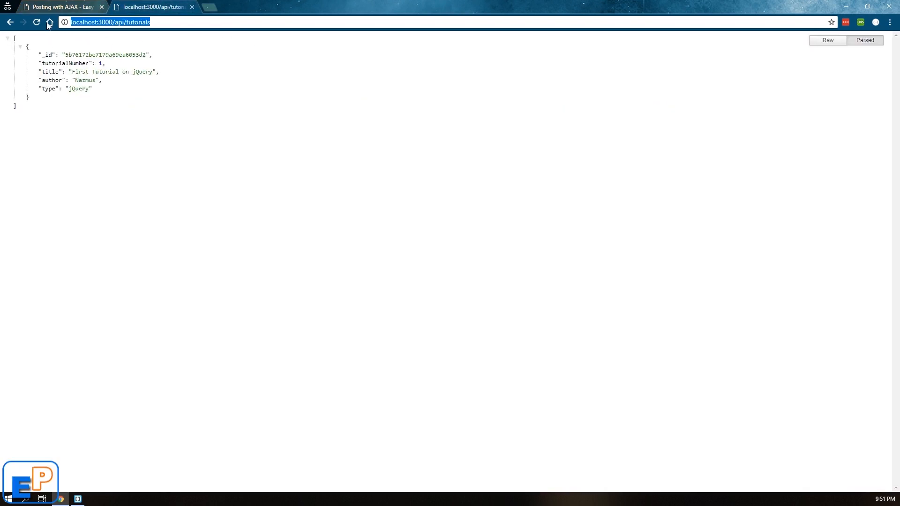
left_click(37, 22)
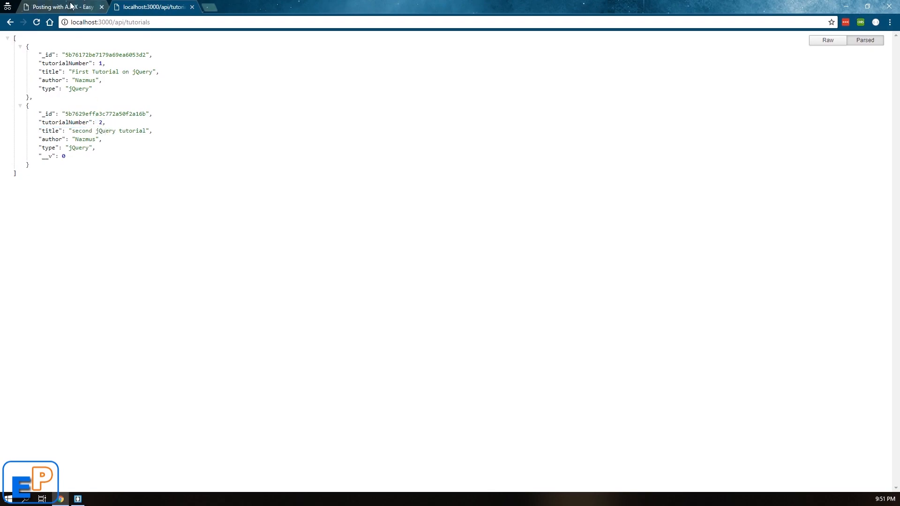
left_click(76, 499)
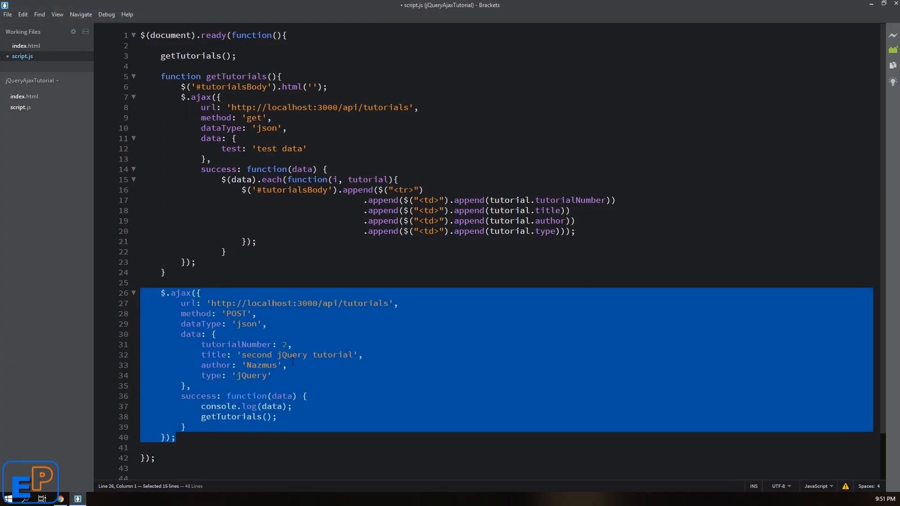
- Change the POST data to tutorial 3, 'third tutorial', type 'MEAN'
double_click(255, 355)
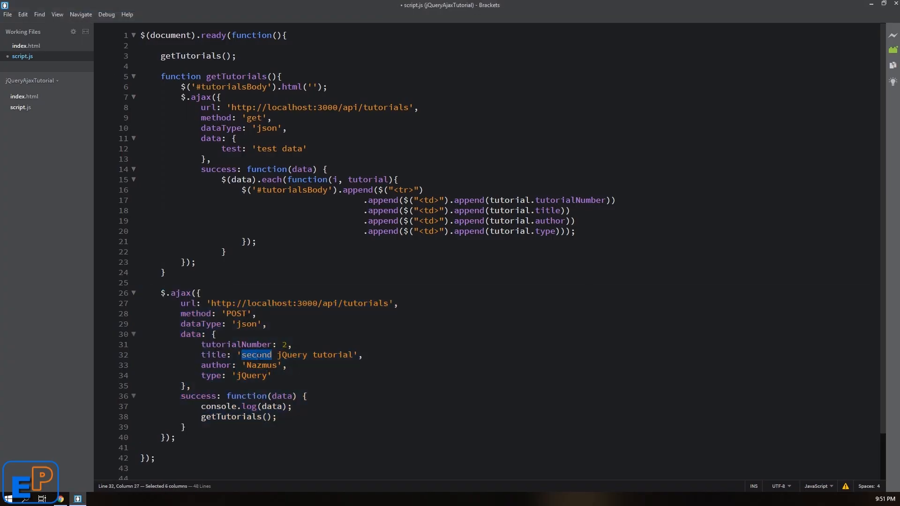
type("thir")
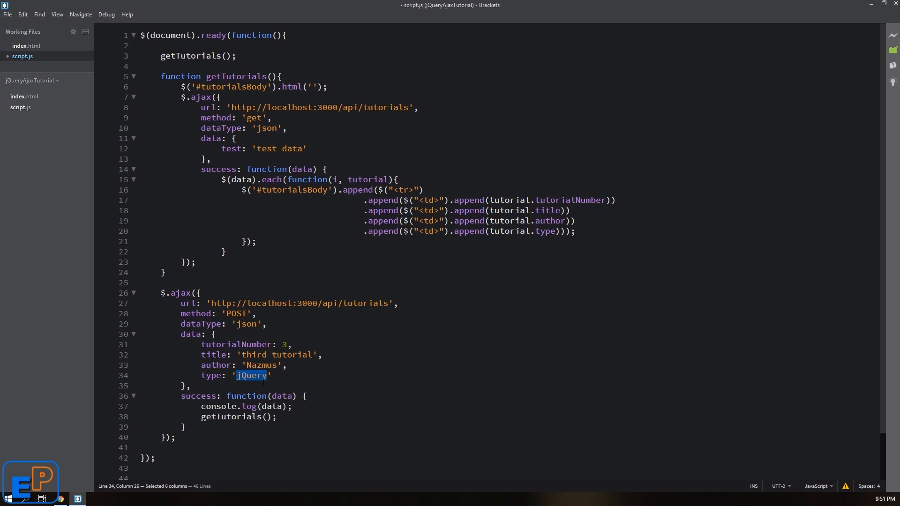
type("MEAN")
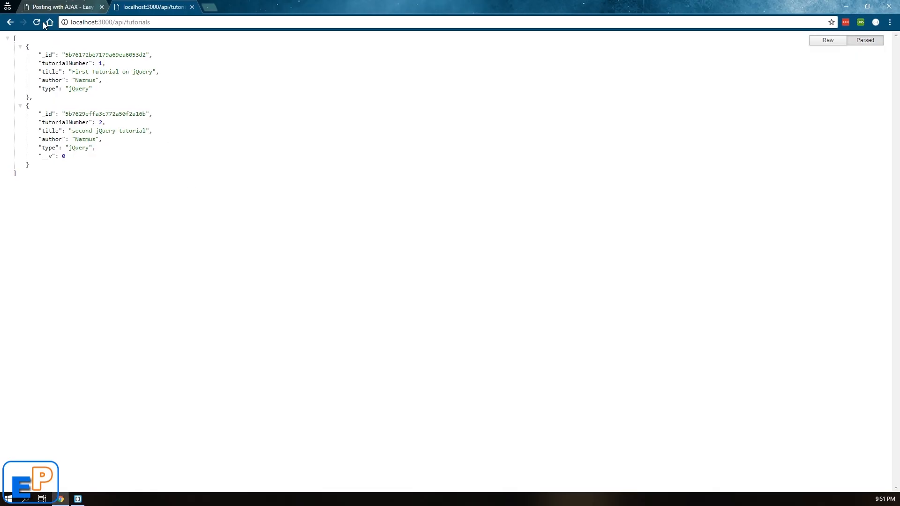
- Reload the tutorials page to run the POST, then inspect the getTutorials() call
left_click(57, 7)
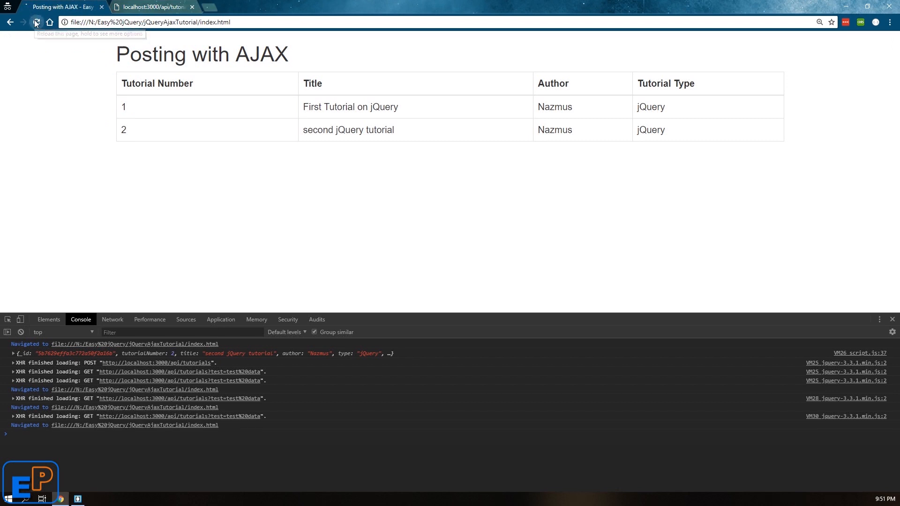
left_click(36, 22)
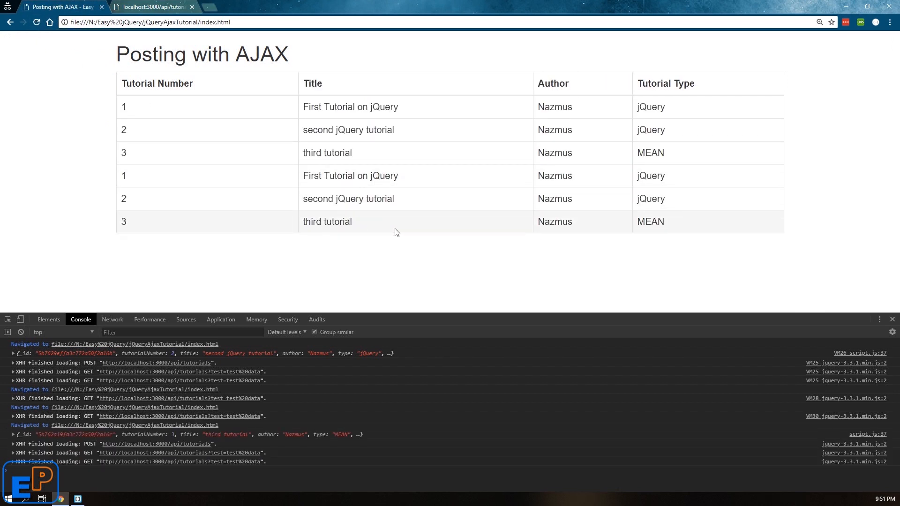
left_click(77, 499)
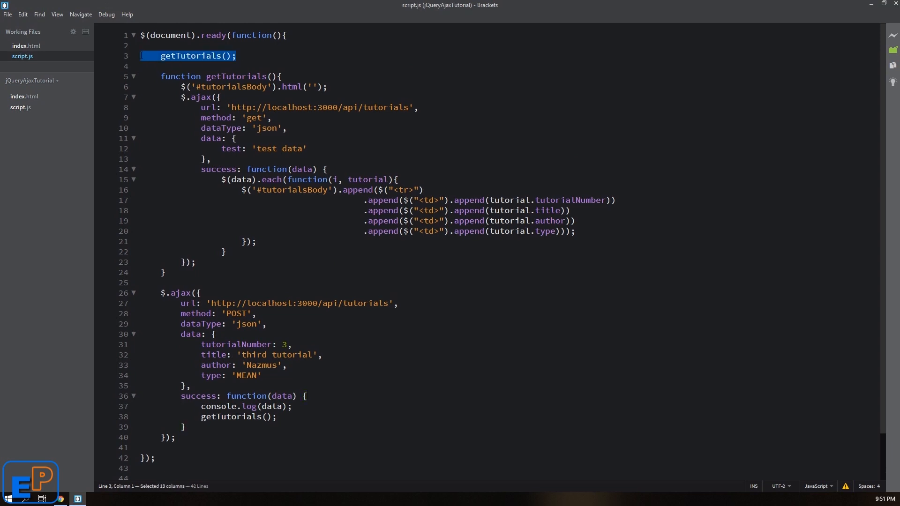
left_click(202, 56)
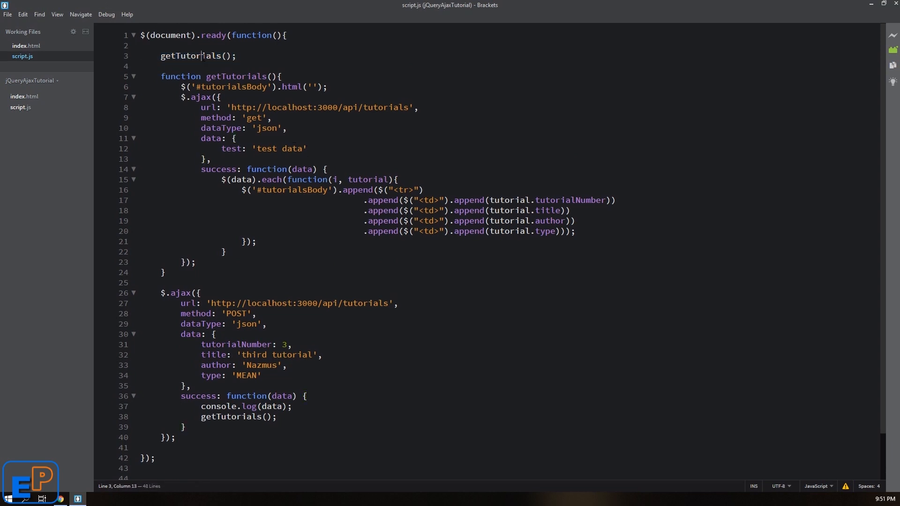
double_click(231, 416)
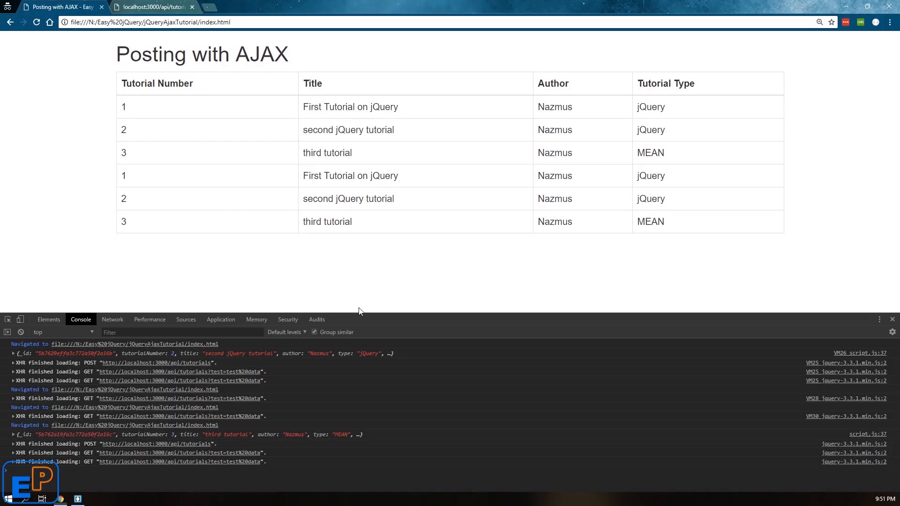
- Post tutorial 4, 'fourth tutorial' of type Excel, comment out line 3, and reload Chrome
left_click(37, 22)
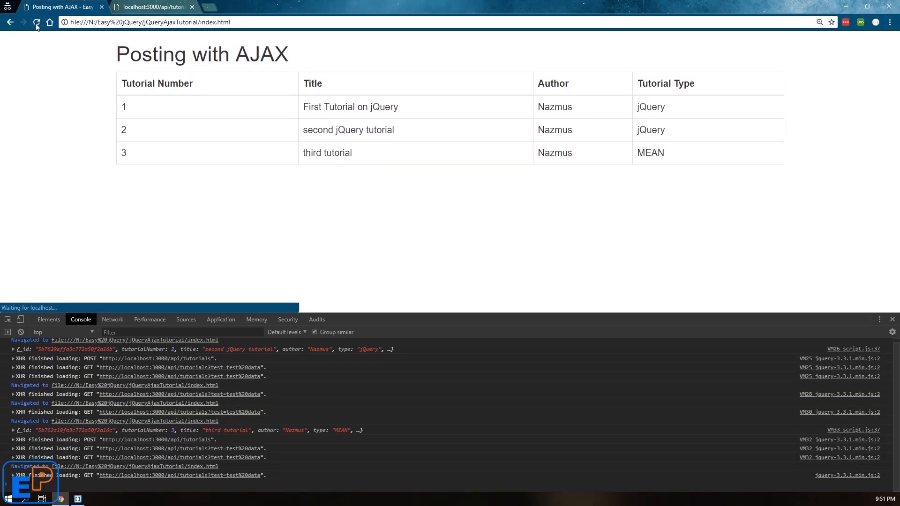
double_click(650, 153)
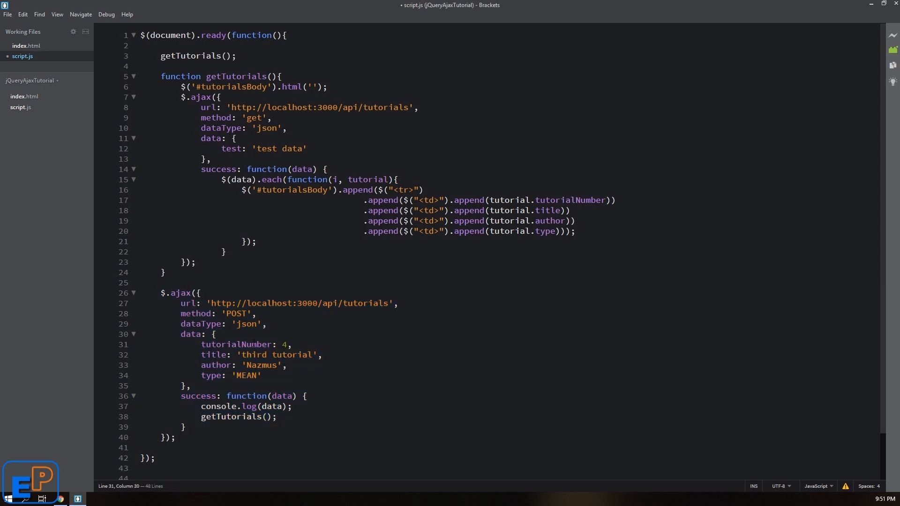
type("four")
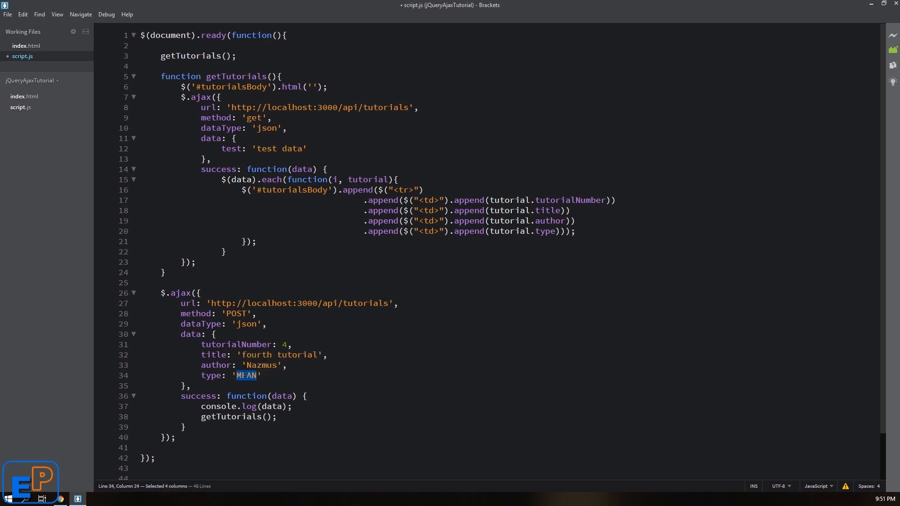
type("Excel")
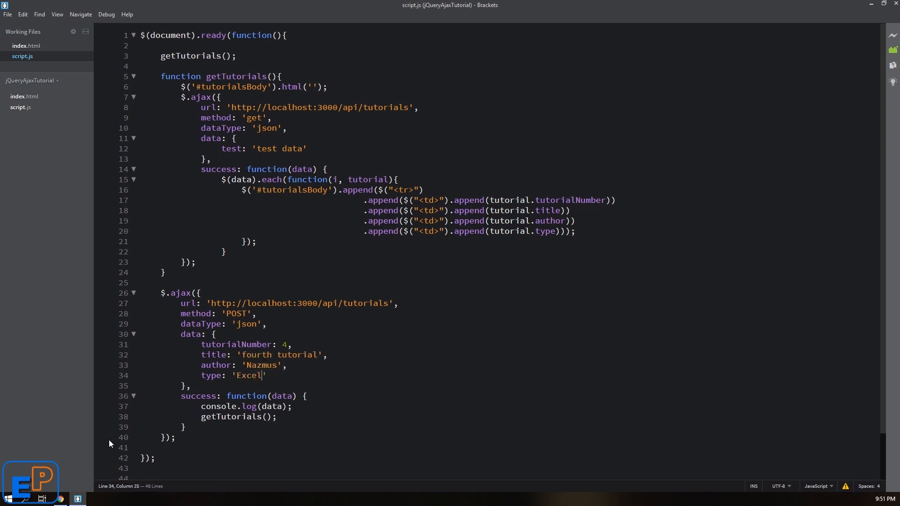
mouse_move(204, 205)
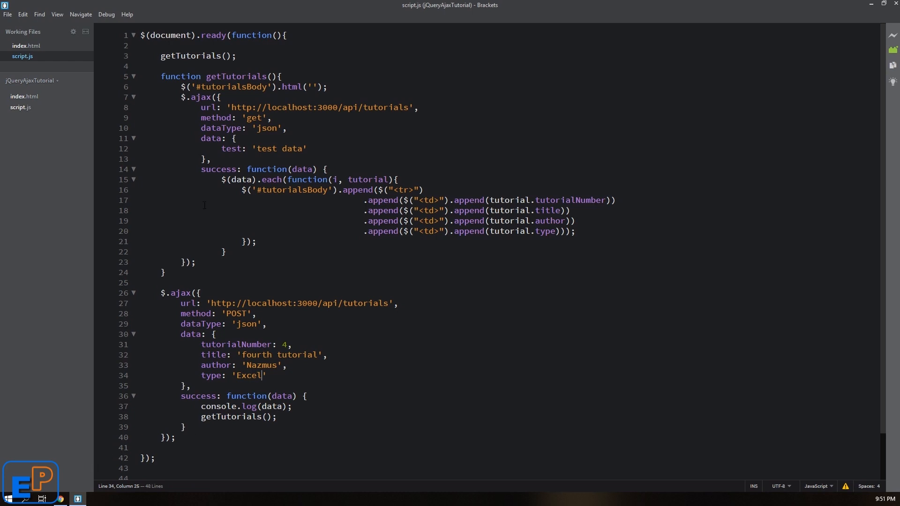
type("//")
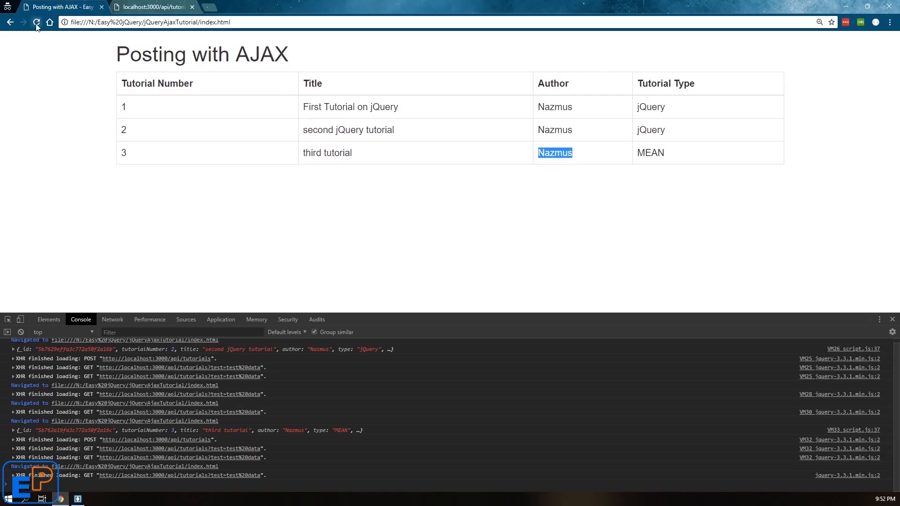
left_click(36, 22)
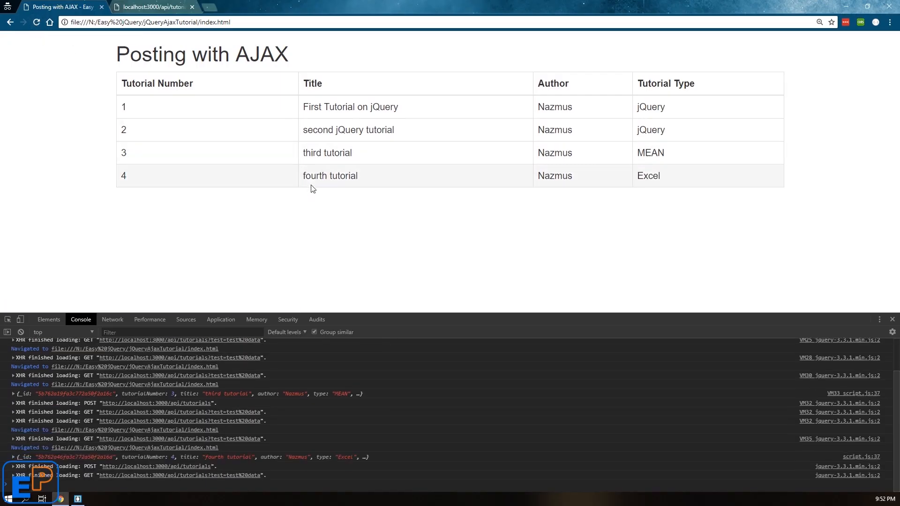
mouse_move(350, 199)
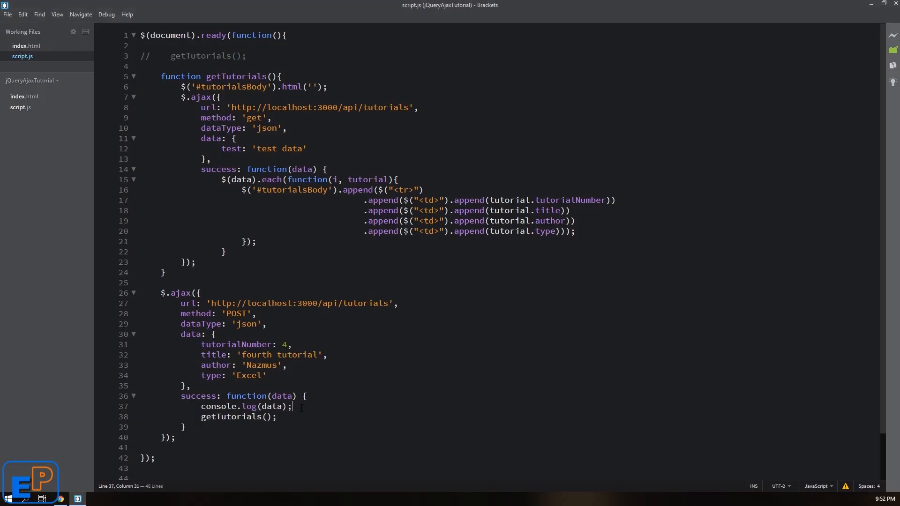
left_click(60, 499)
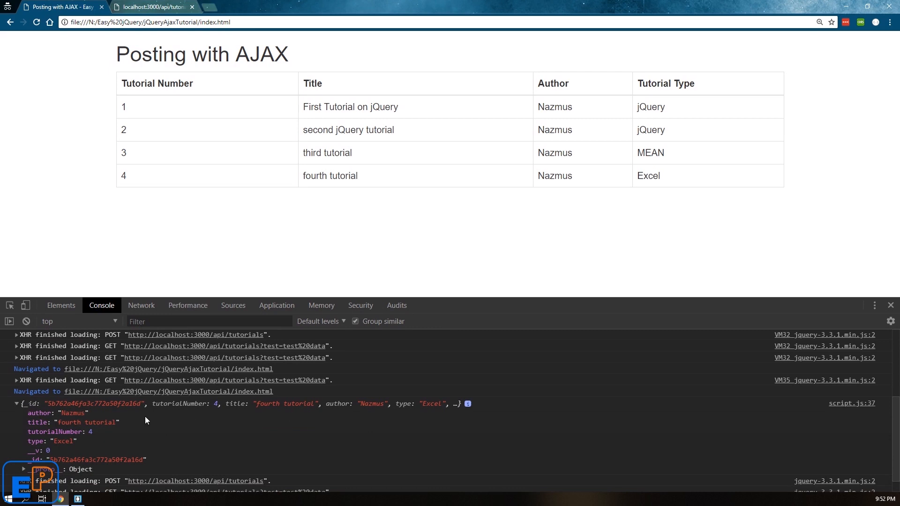
mouse_move(153, 210)
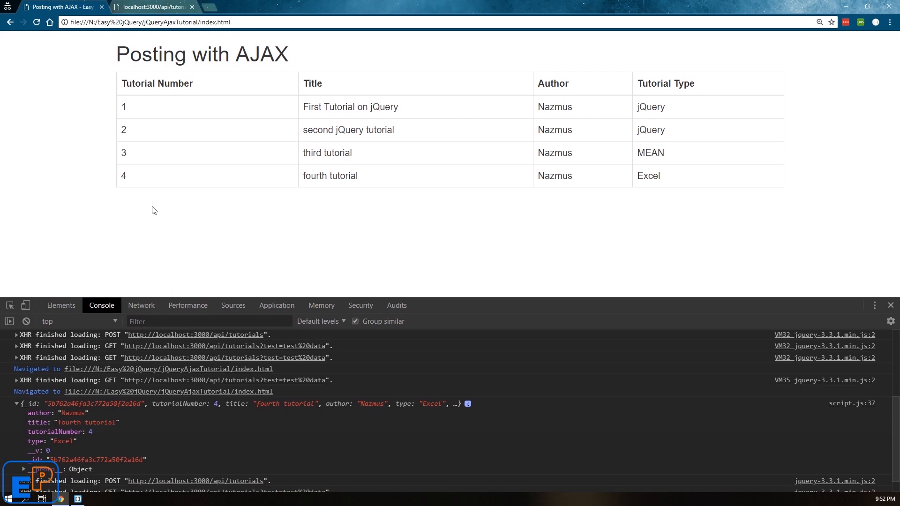
left_click(153, 6)
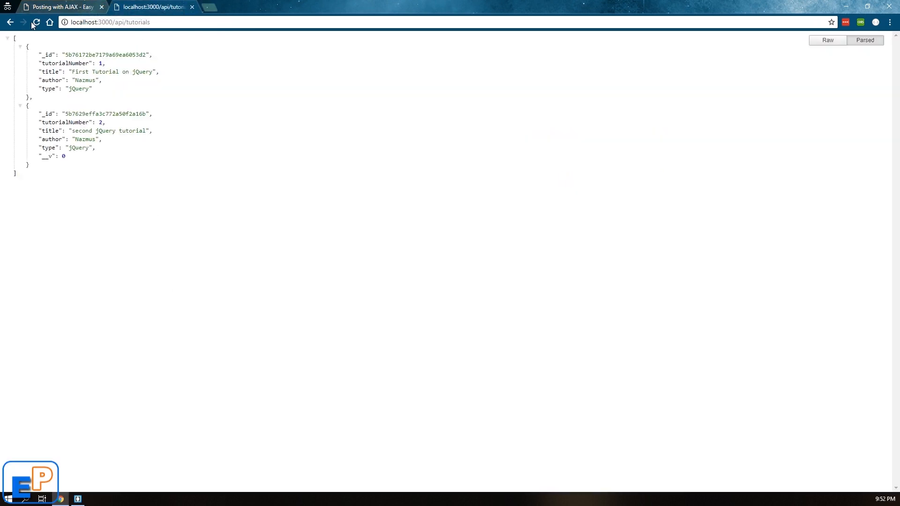
left_click(57, 7)
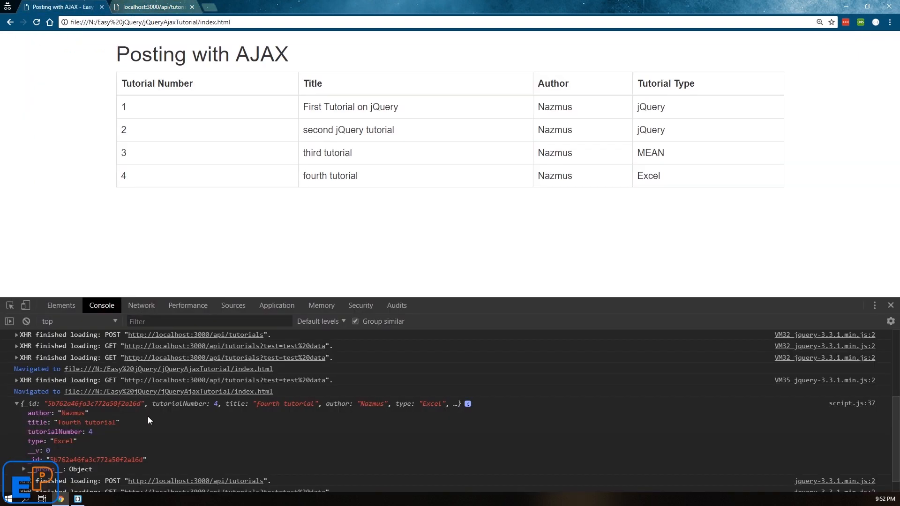
mouse_move(229, 377)
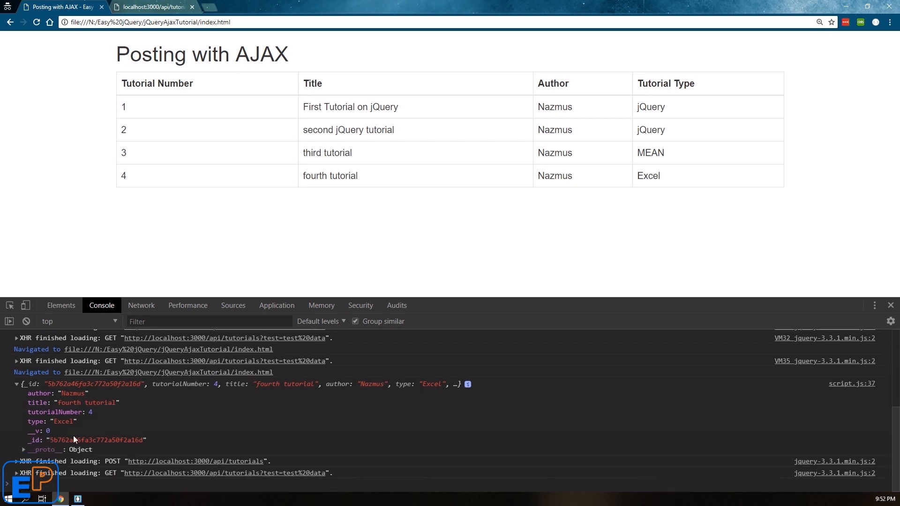
left_click(152, 7)
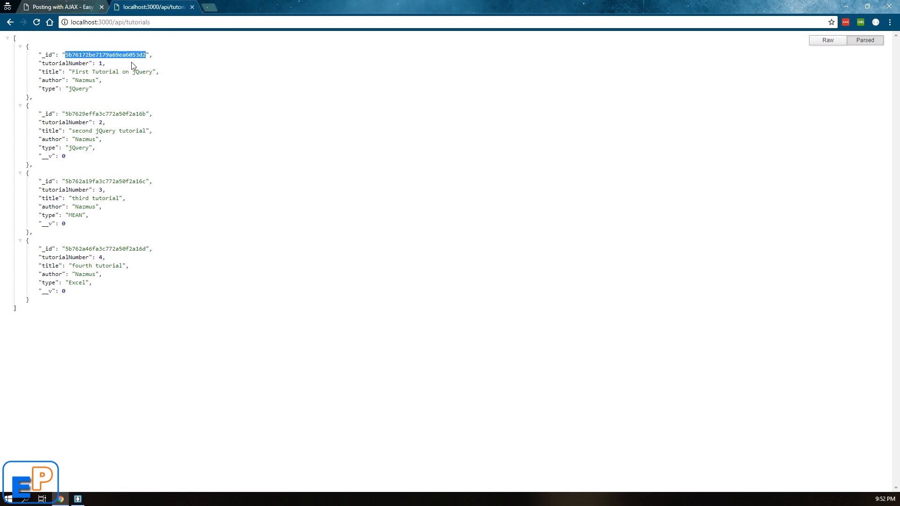
left_click(138, 114)
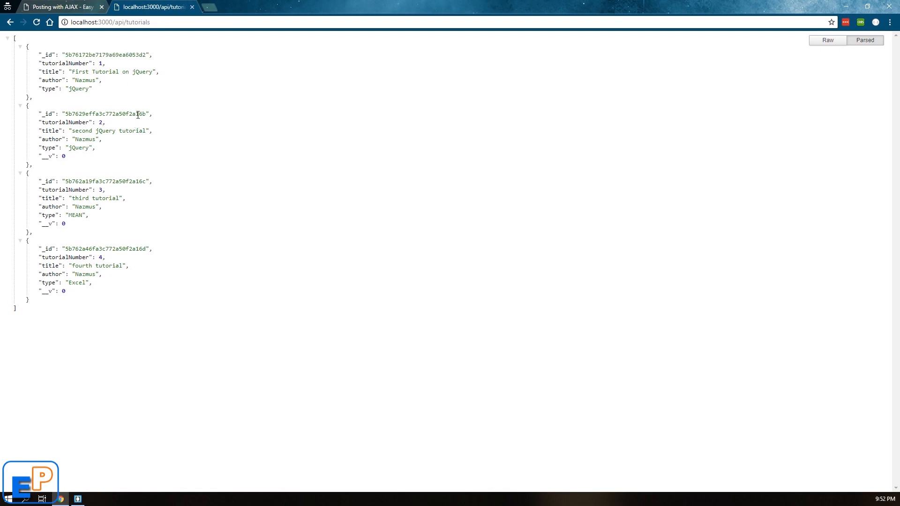
left_click(57, 7)
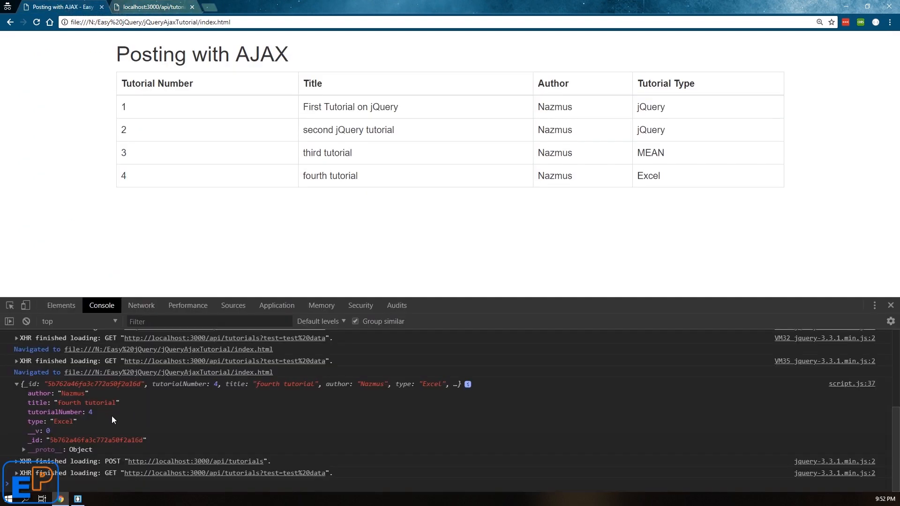
mouse_move(256, 168)
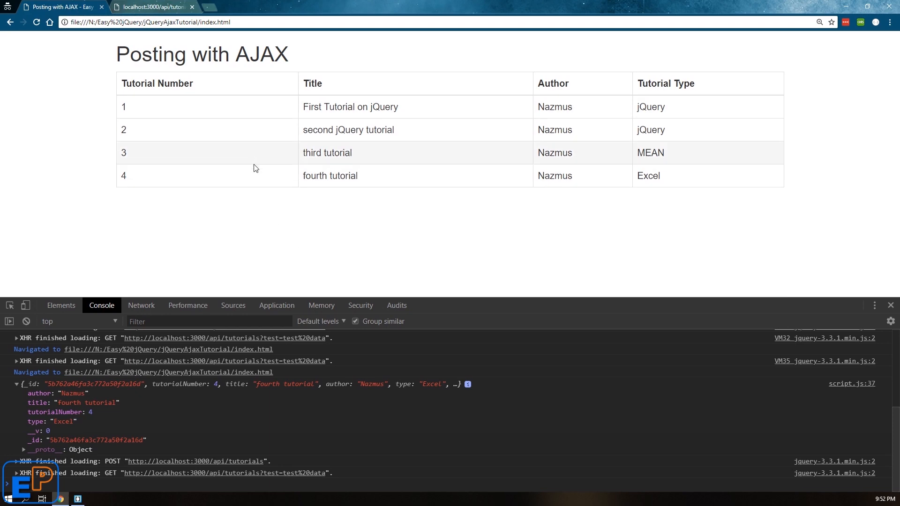
left_click(152, 6)
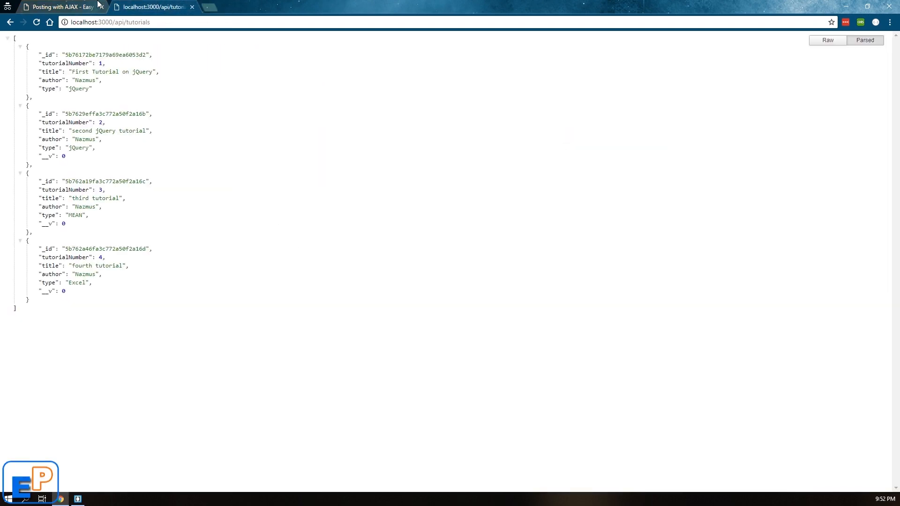
left_click(57, 7)
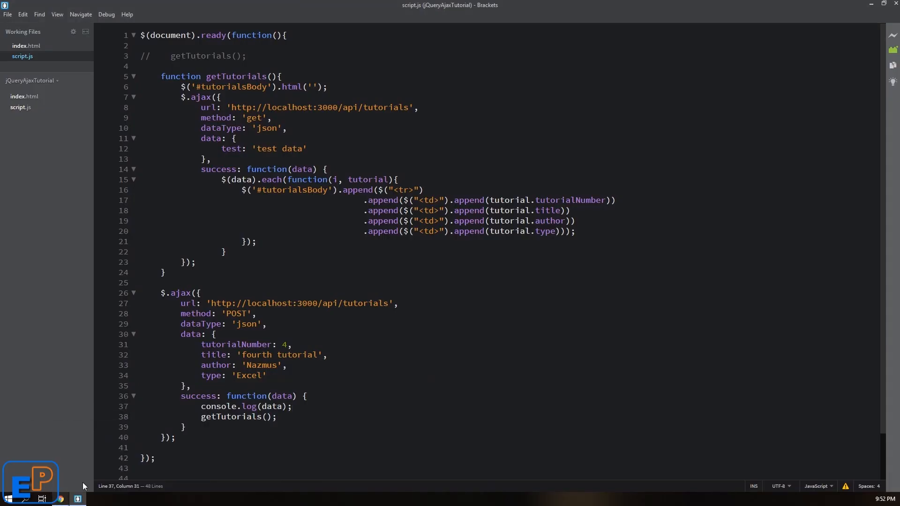
left_click(26, 45)
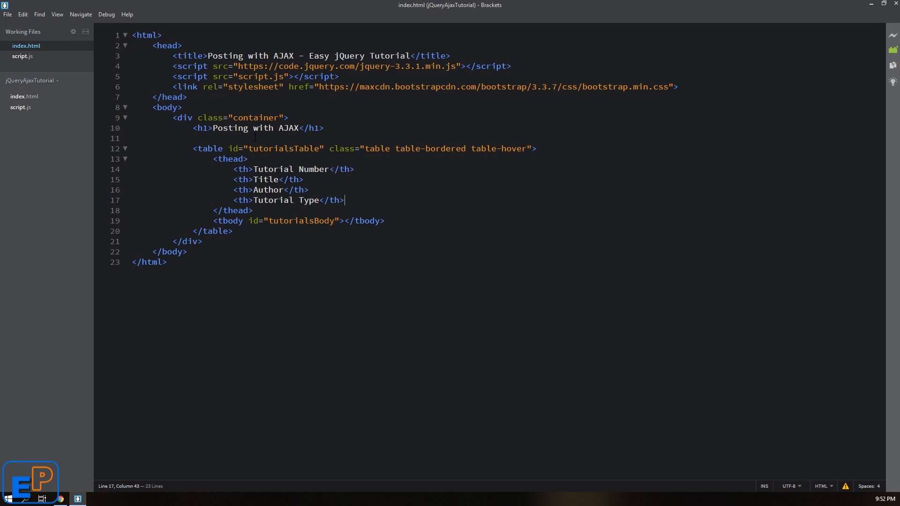
mouse_move(120, 160)
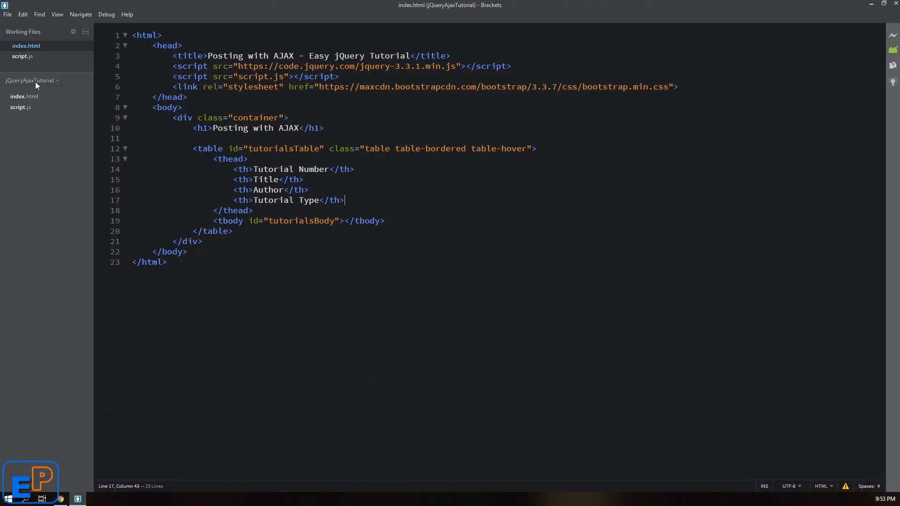
left_click(22, 56)
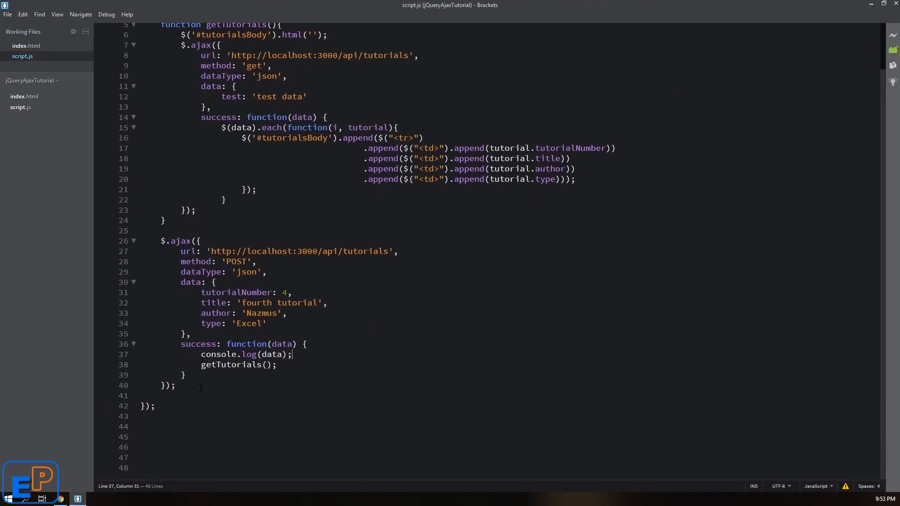
left_click(218, 365)
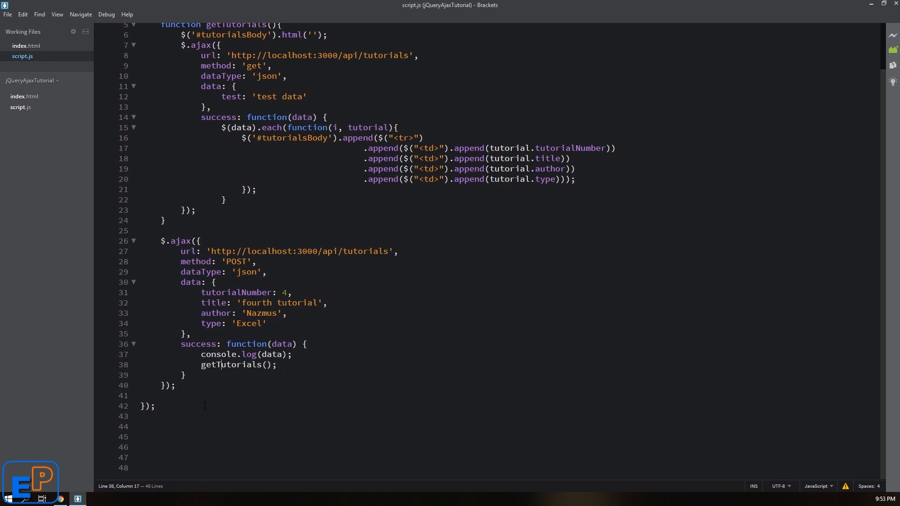
scroll("up", 3)
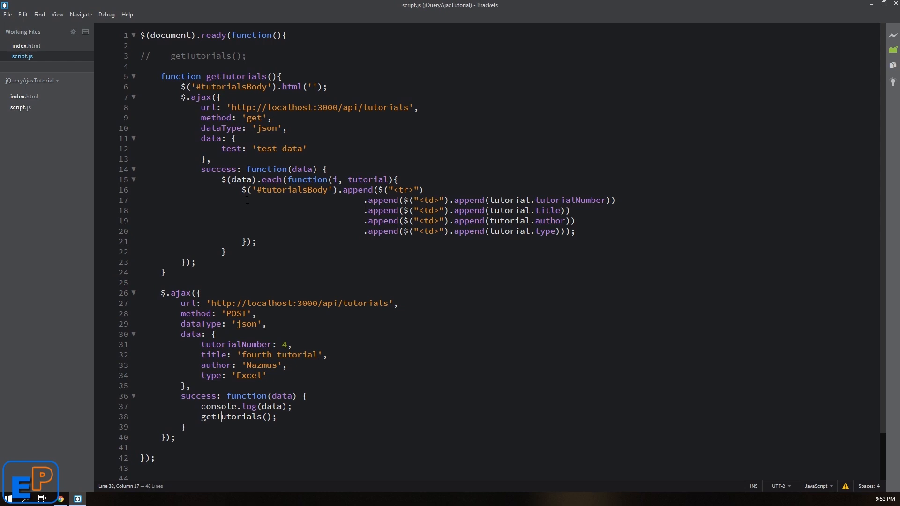
mouse_move(254, 205)
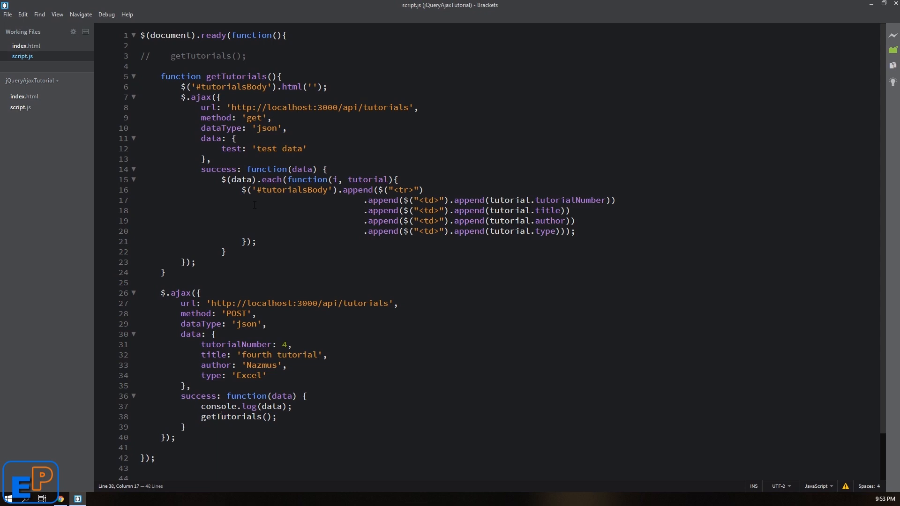